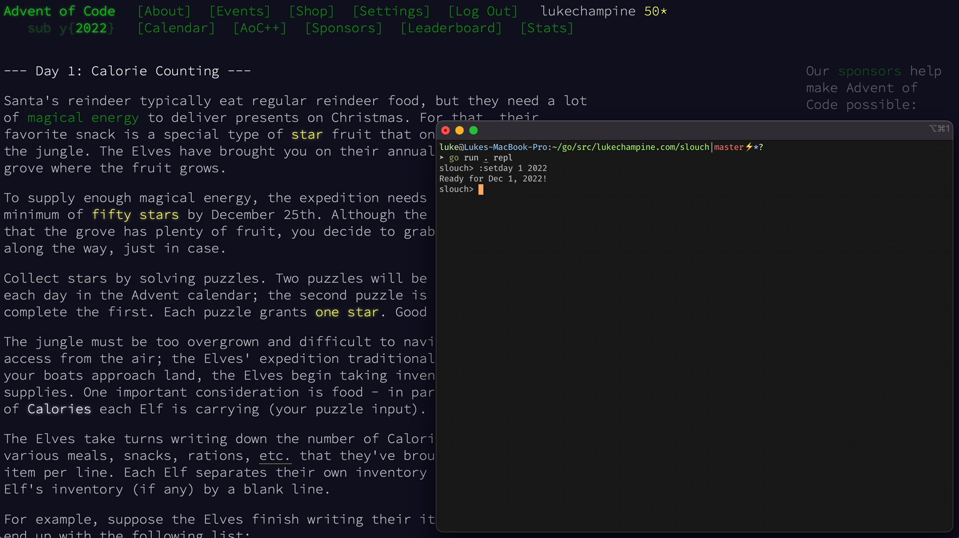
mouse_move(421, 166)
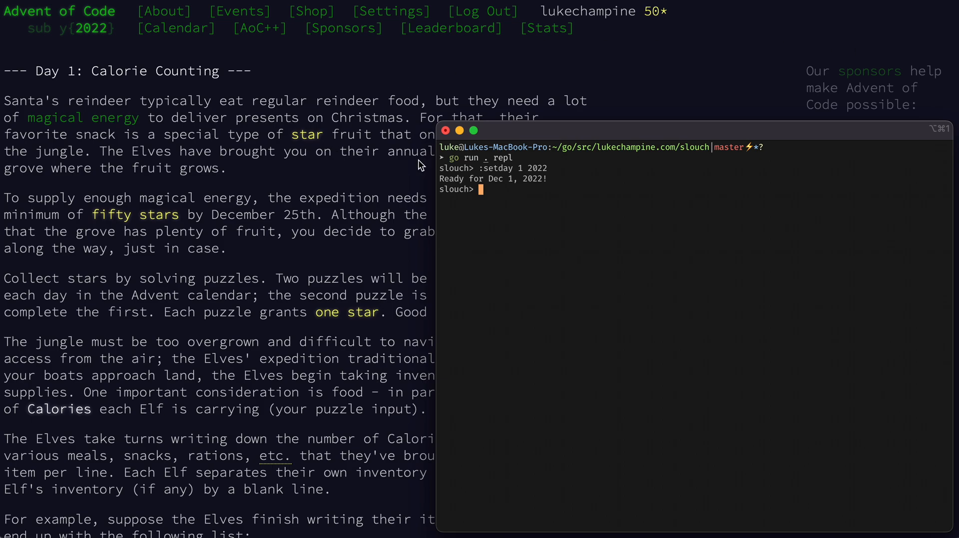
mouse_move(551, 166)
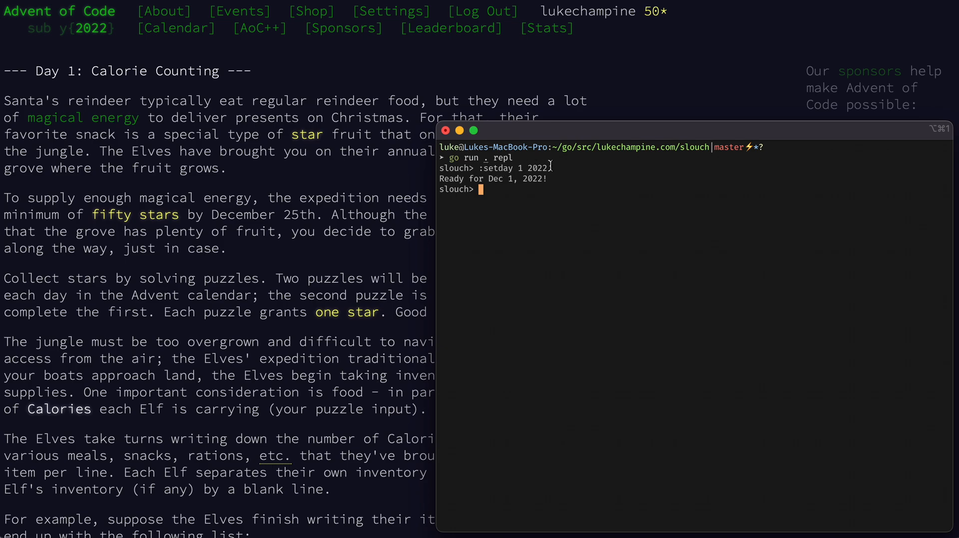
mouse_move(561, 197)
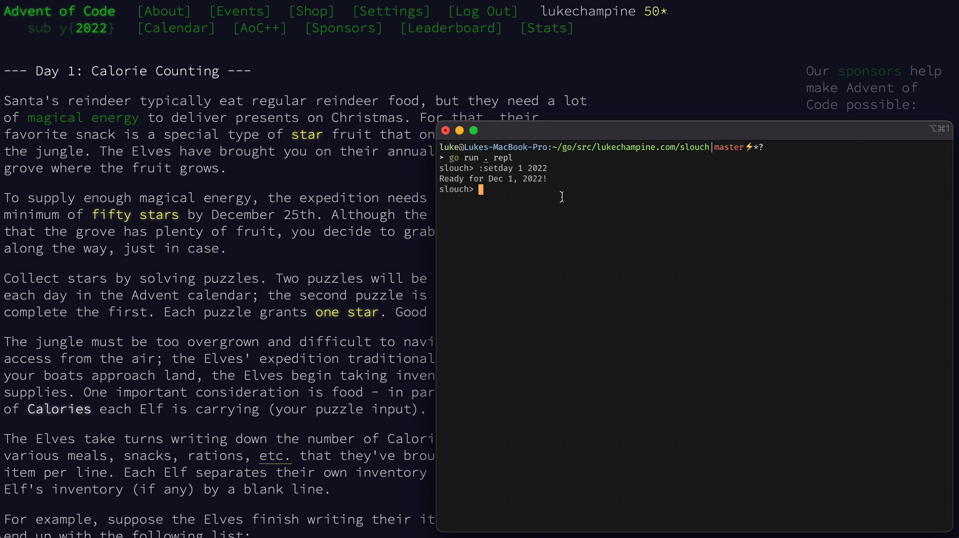
mouse_move(354, 178)
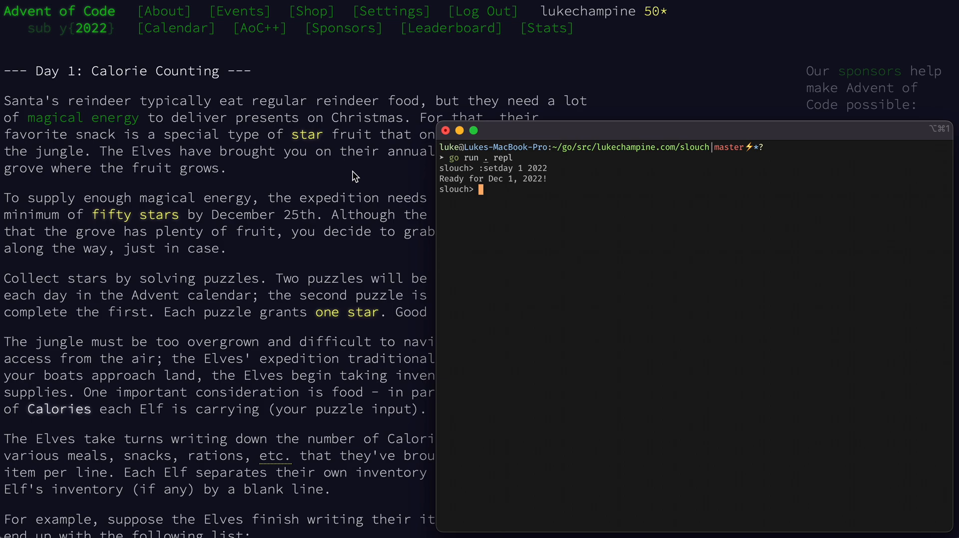
Run 'groups | map (sumBy int) | max' to get 72017 for the Elf with most calories.
scroll(down, 3)
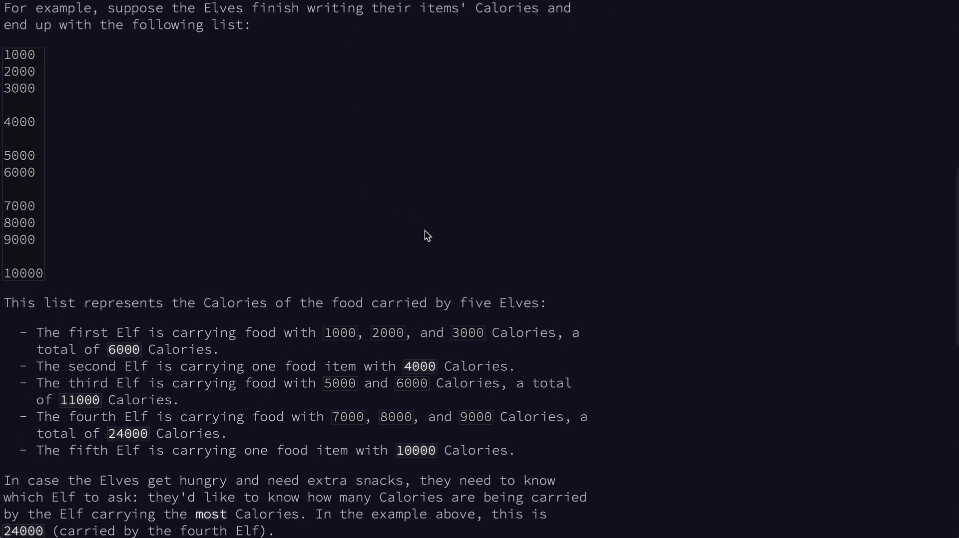
mouse_move(176, 262)
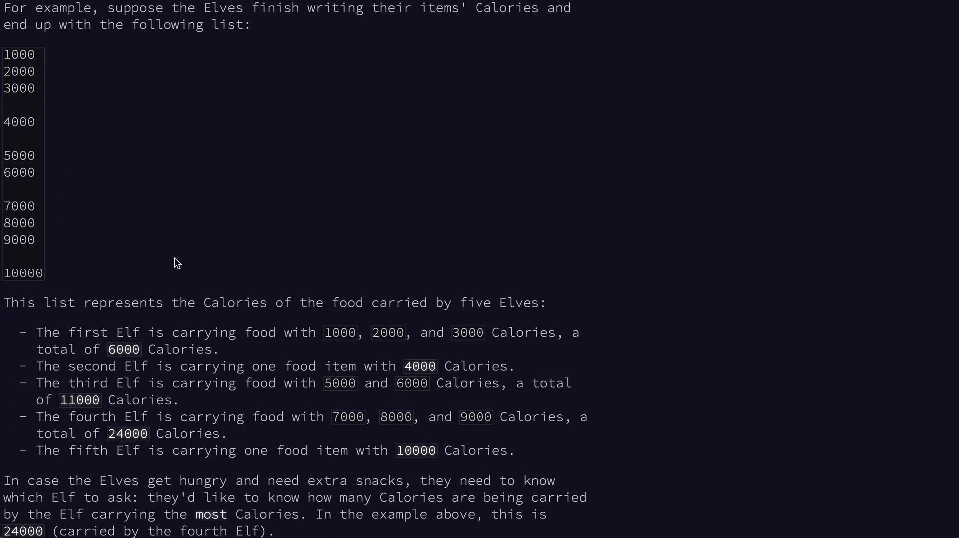
scroll(down, 3)
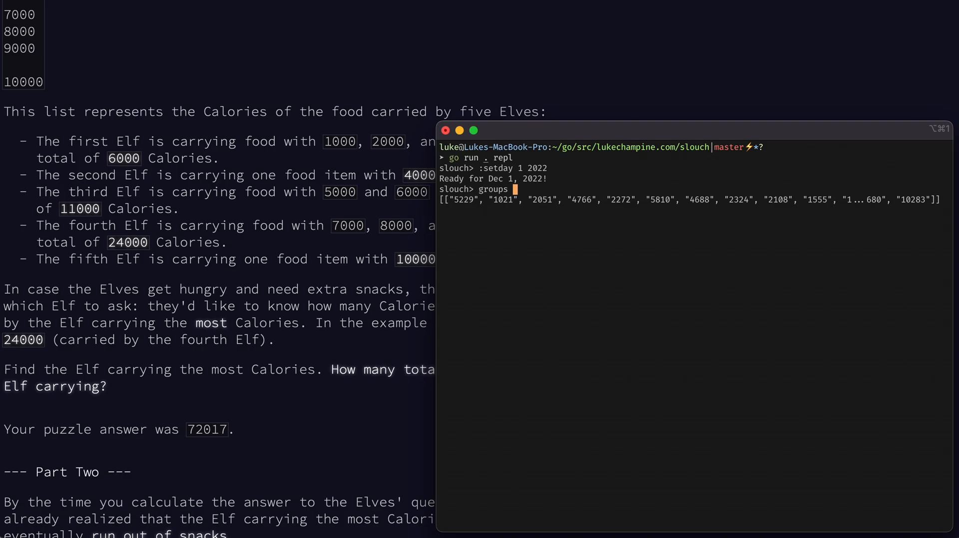
text(| map (sumBy int) | ma)
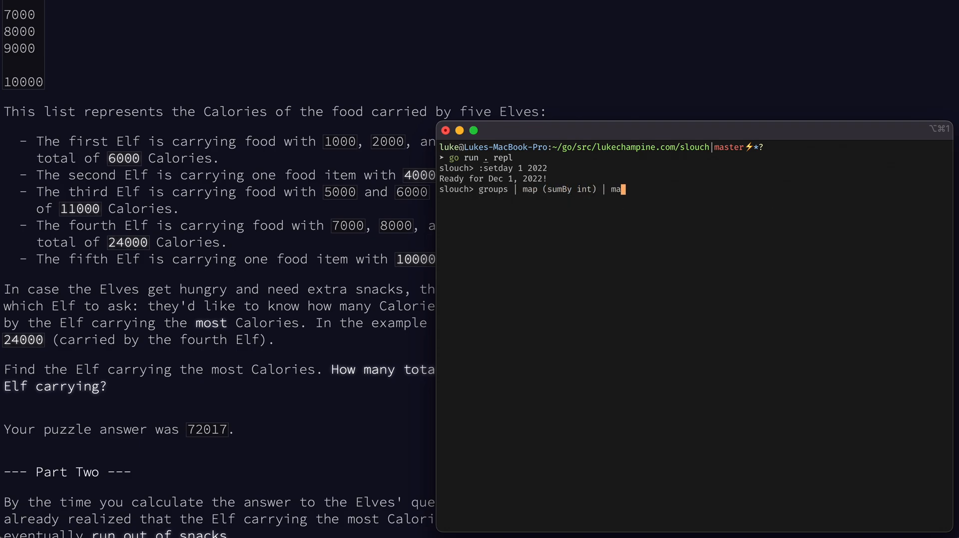
key(Return)
text(groups | map (sumBy int) |)
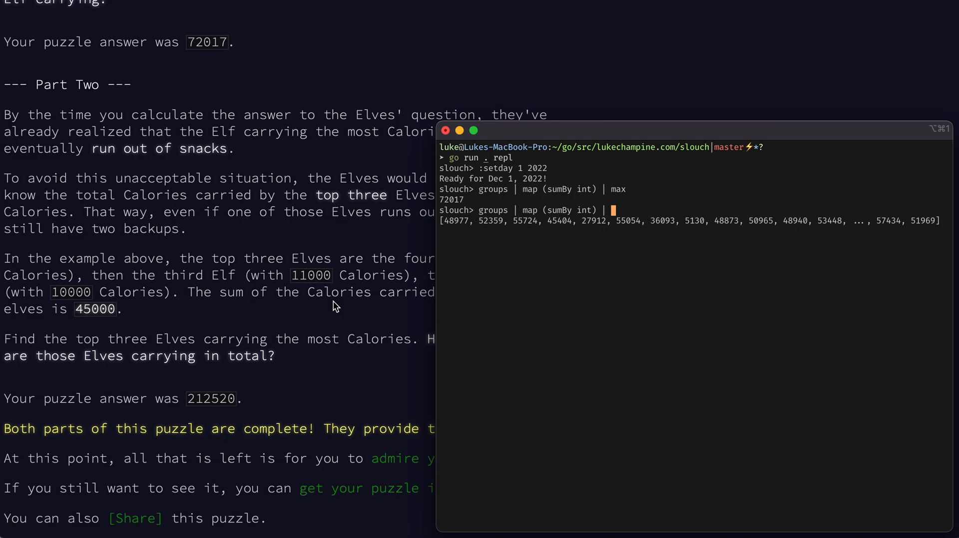
Extend the pipeline with 'sortBy (>) |' to sort the calorie totals descending.
text(sortBy (>)
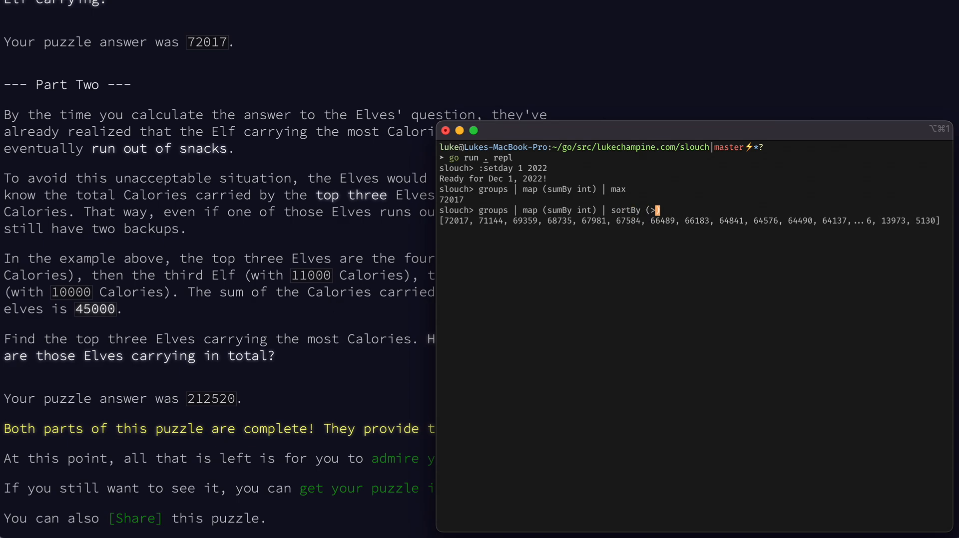
text(|)
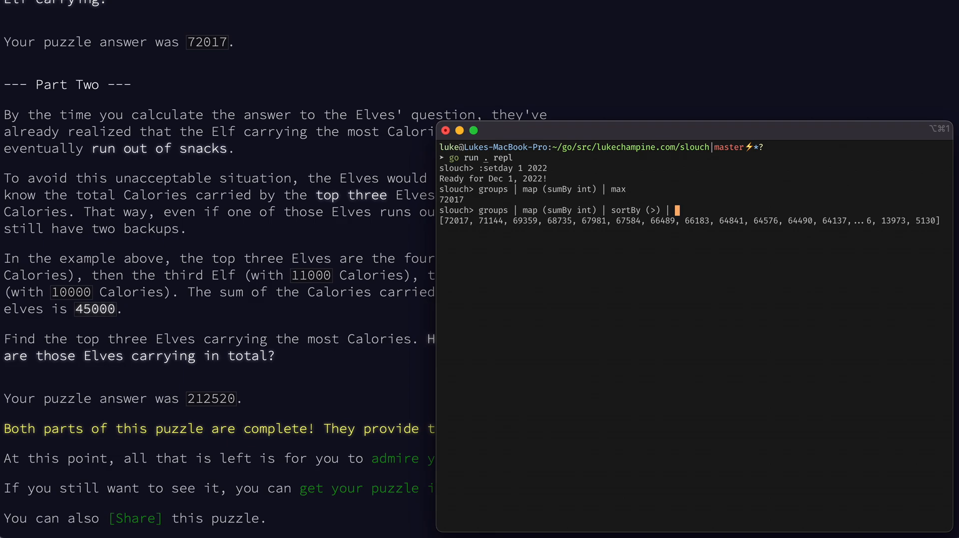
key(Return)
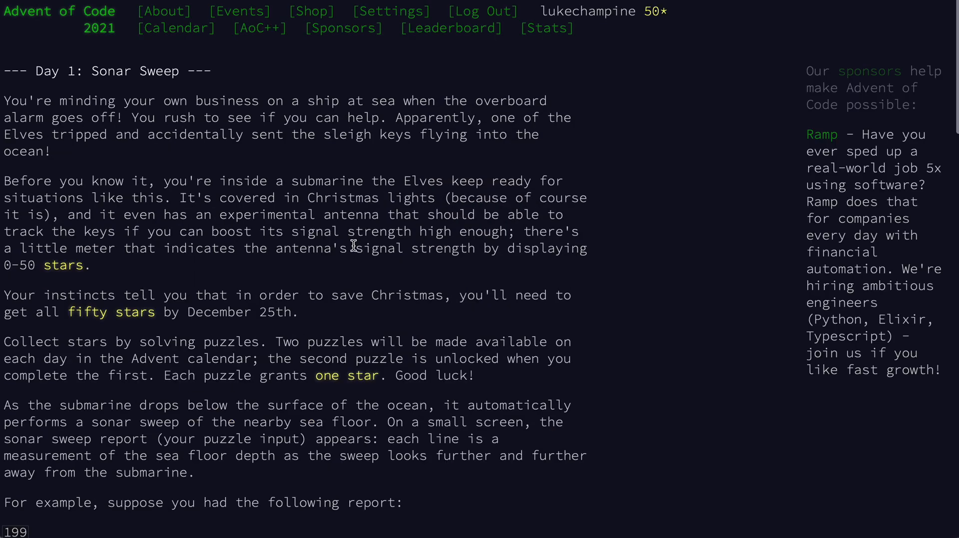
Finish '| take 3 | sum' for 212520, then switch to 2021 Day 1 with :setday.
scroll(down, 3)
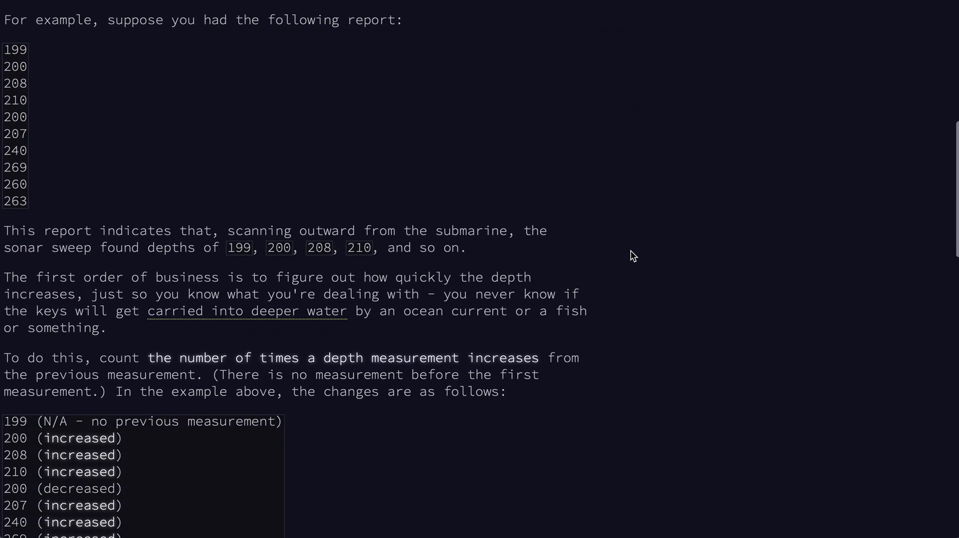
scroll(down, 3)
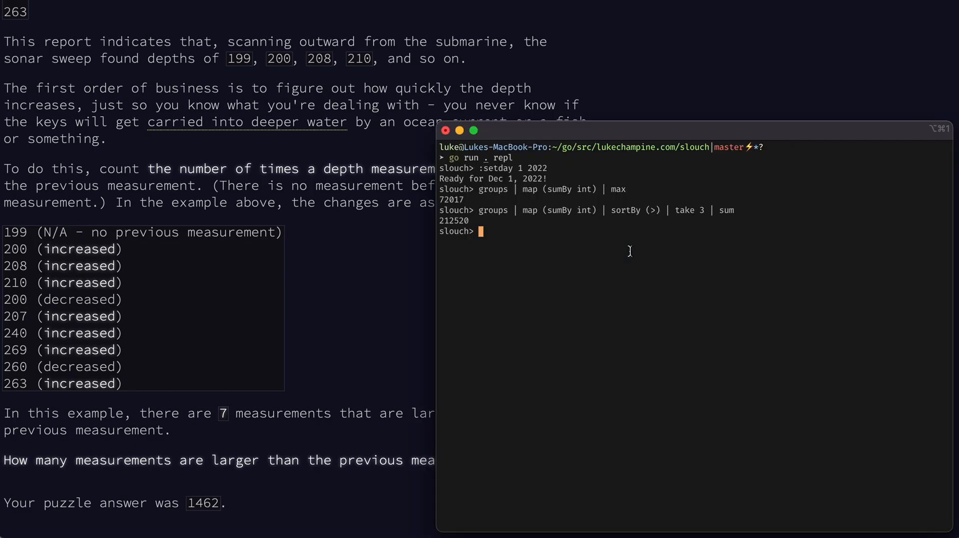
text(:setday 1 2021)
text(ints | win)
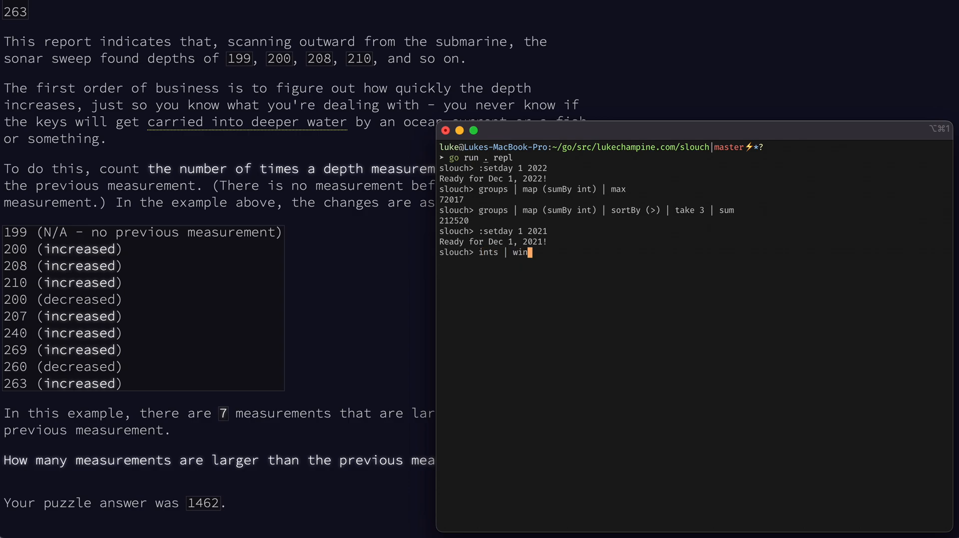
Run the window 2 and window 3 sliding-window counts for 2021 Sonar Sweep, 1462 and 1497.
text(dow 2 | count -< (<)
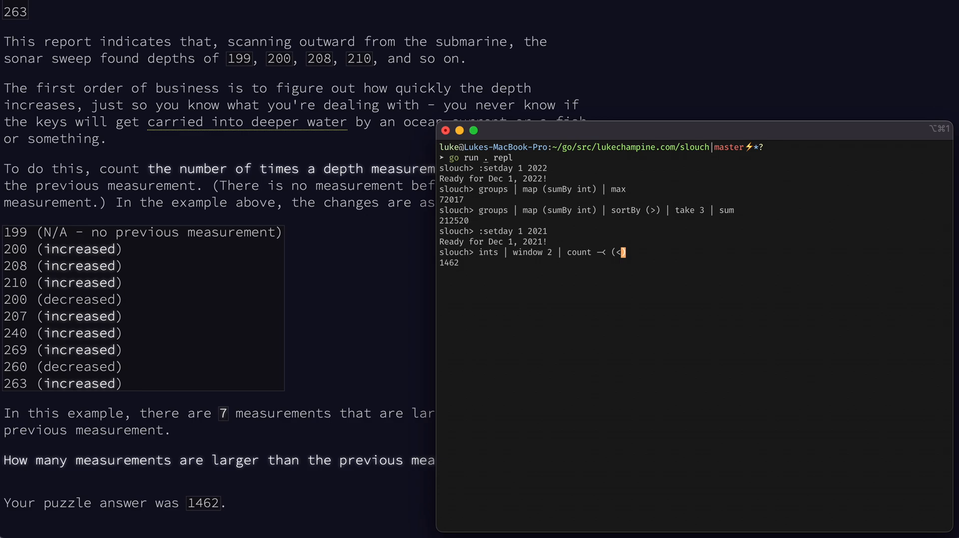
scroll(down, 3)
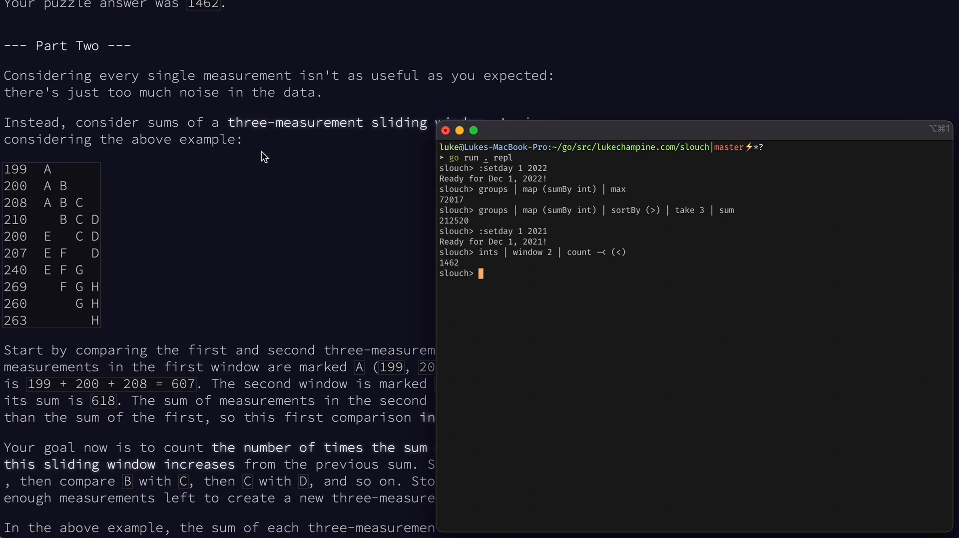
key(Return)
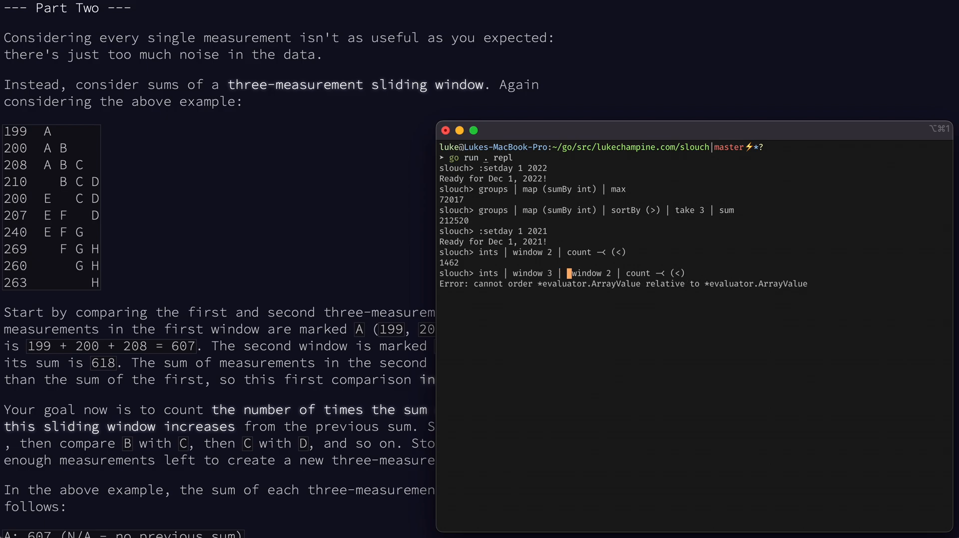
key(Return)
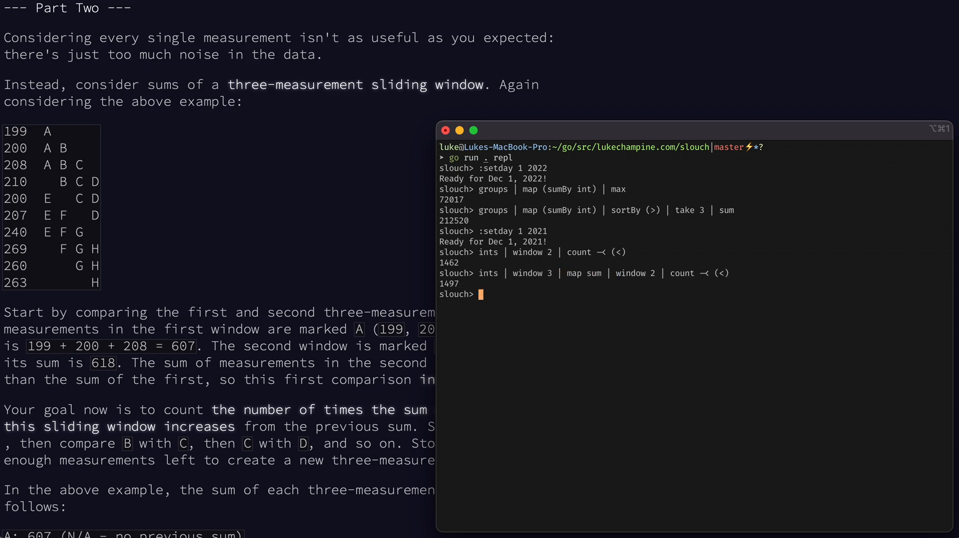
scroll(down, 3)
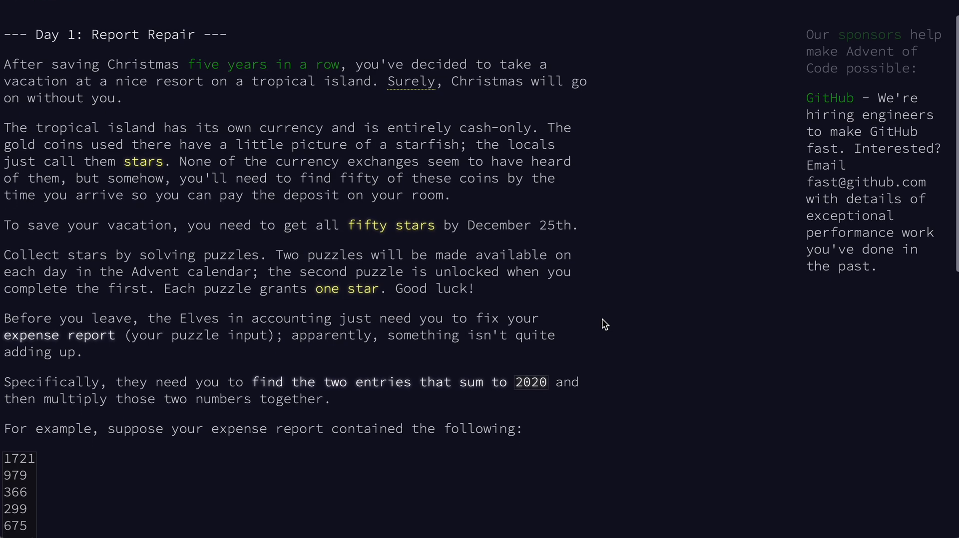
Set day to 2020, run 'ints | choose 2 | first (sum == 2020) | product' for 744475, then choose 3.
scroll(down, 3)
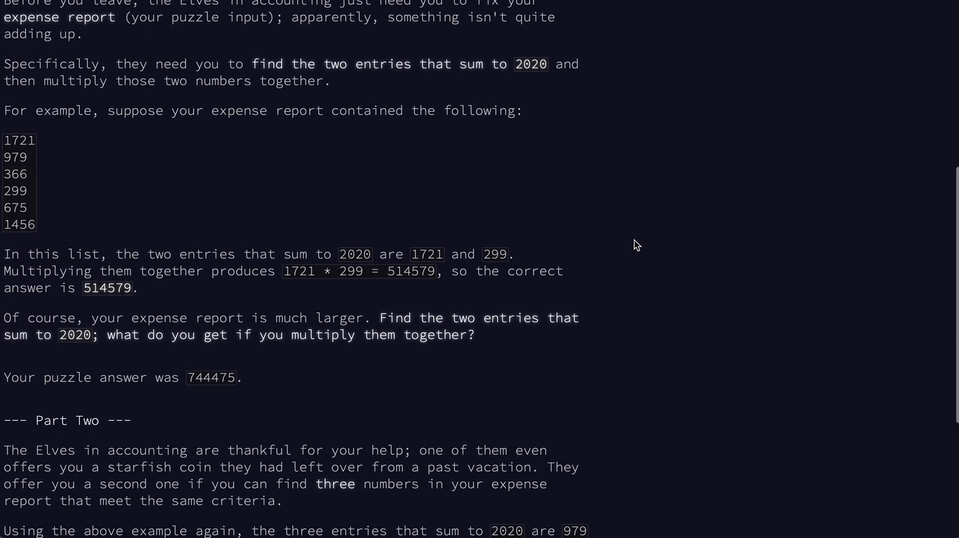
mouse_move(478, 176)
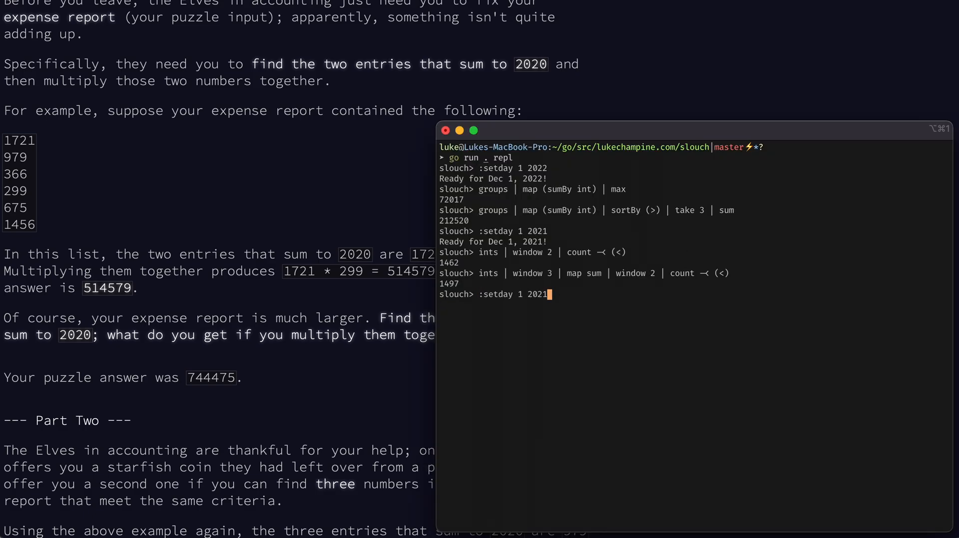
key(Return)
text(ints | choose 2)
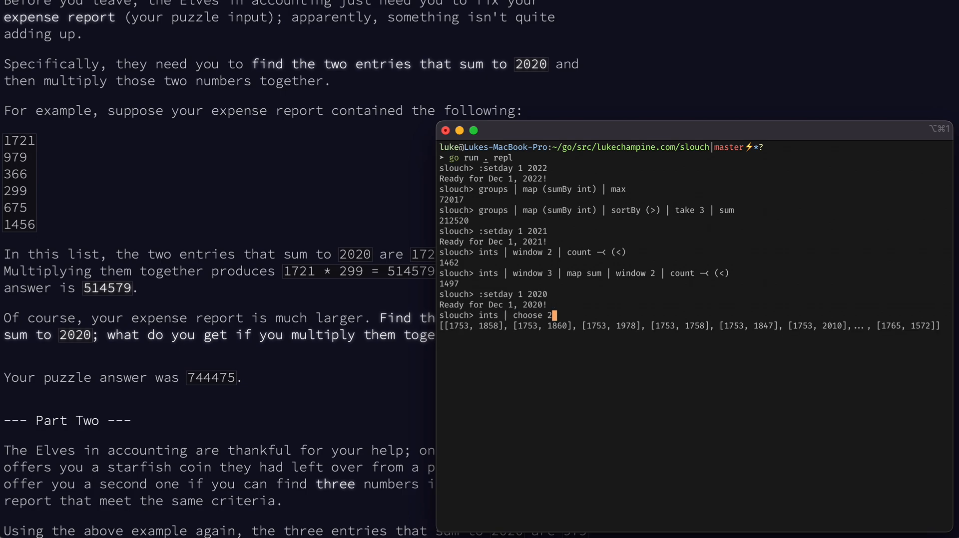
text(| first (sum == 2020) | produc)
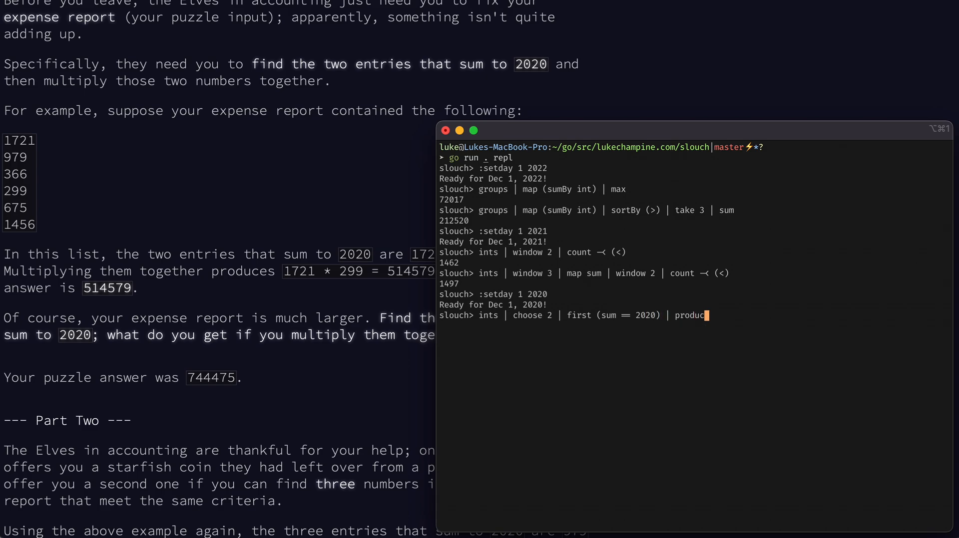
key(Return)
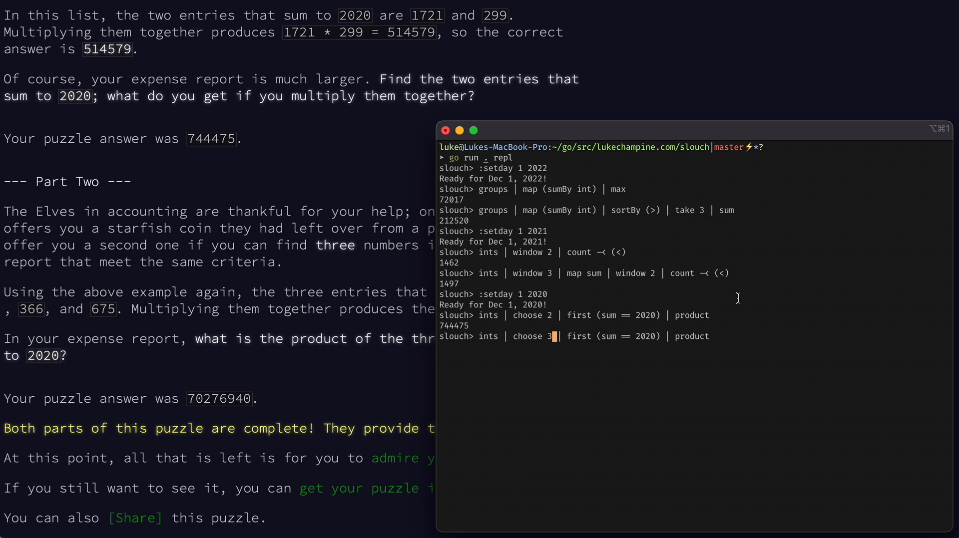
key(Return)
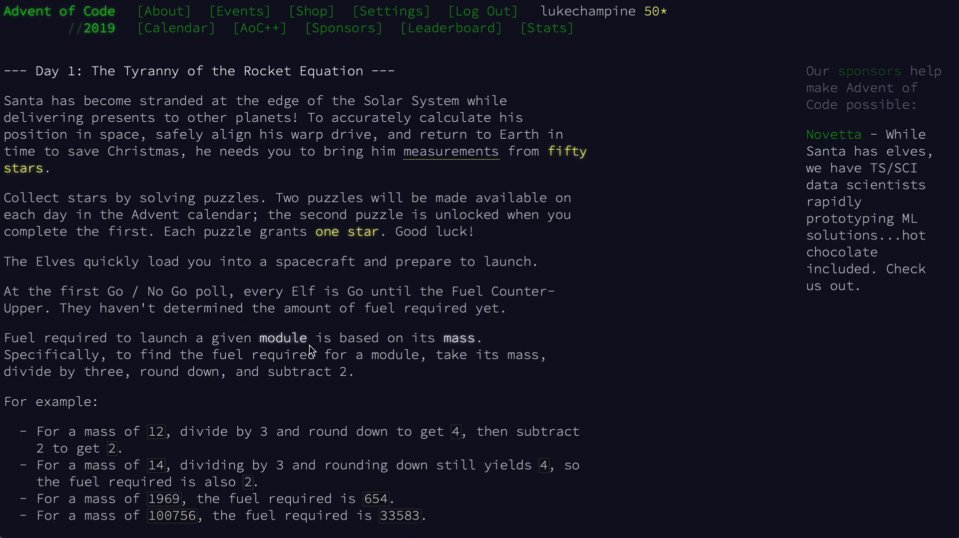
Load 2019 Day 1 and run 'ints | sumBy (/3 - 2)' for total module fuel 3173518.
scroll(down, 3)
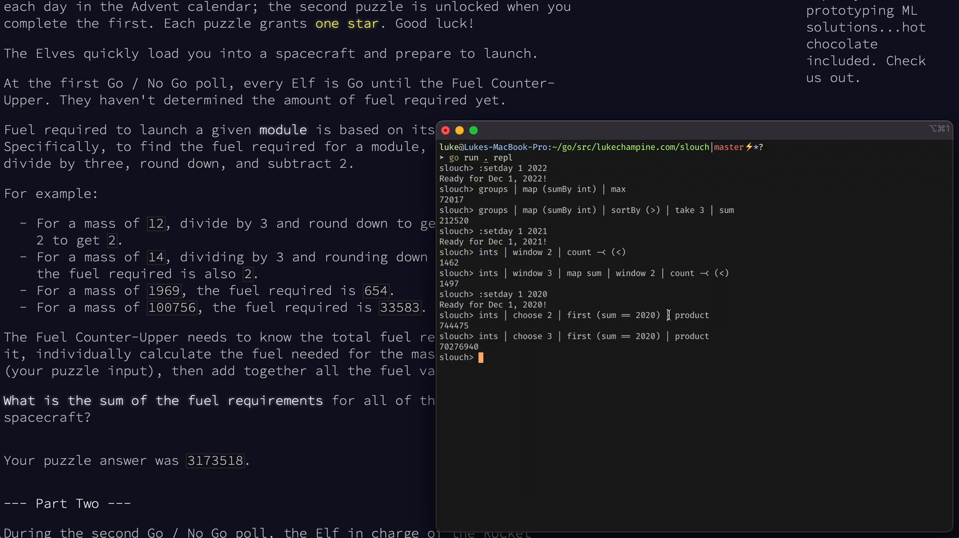
text(:setday 1 2020)
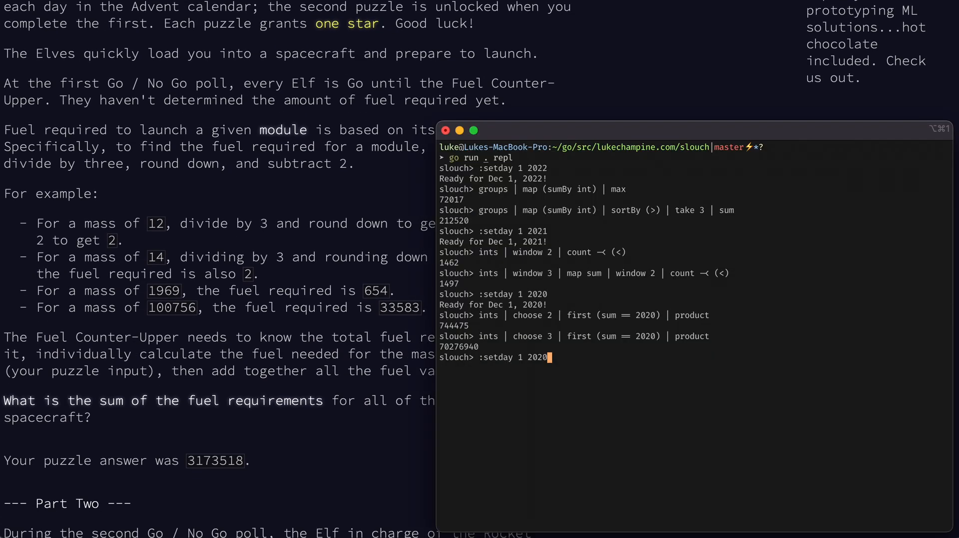
key(Return)
text(ints | sumBy (/3)
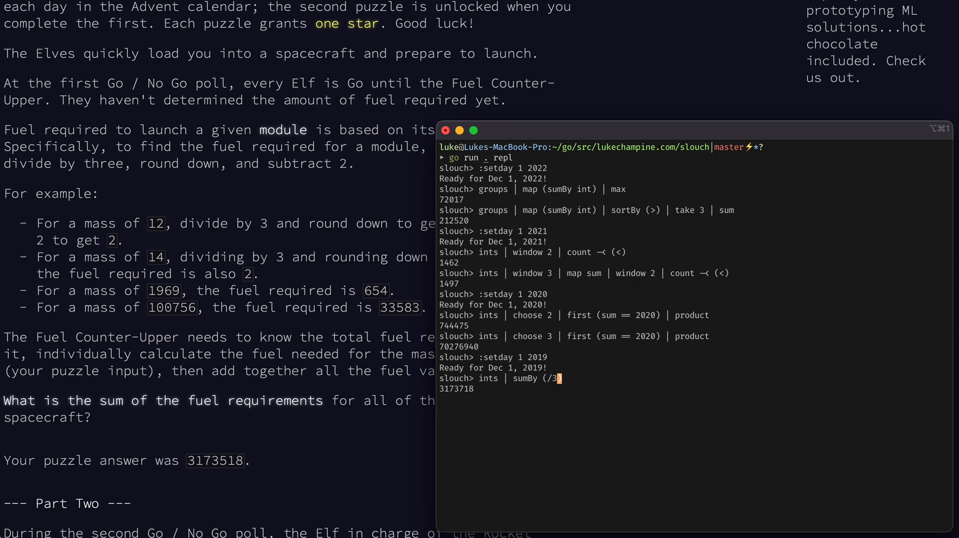
key(Return)
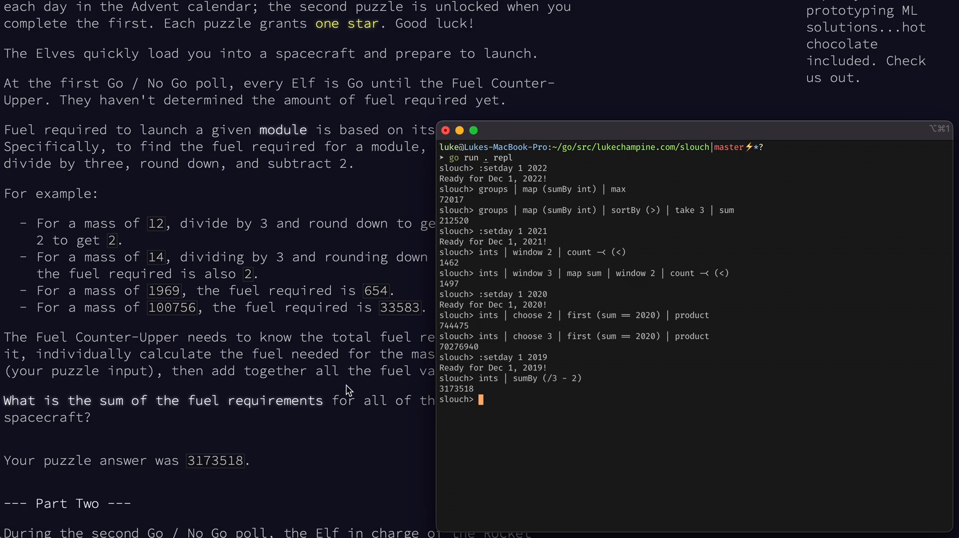
Extend the fuel pipeline with 'iterate (/3 - 2) | takeWhile (>0) | sum' for part two.
scroll(down, 3)
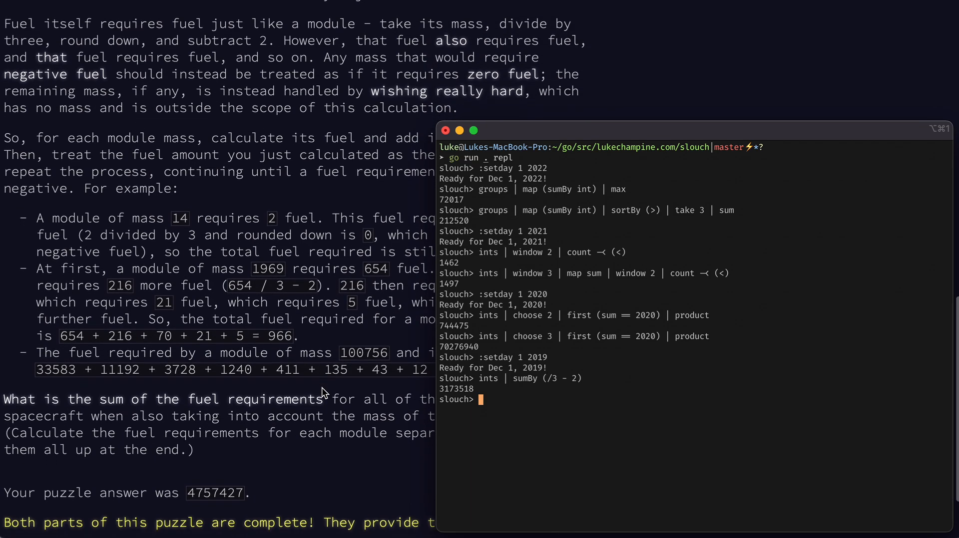
scroll(down, 3)
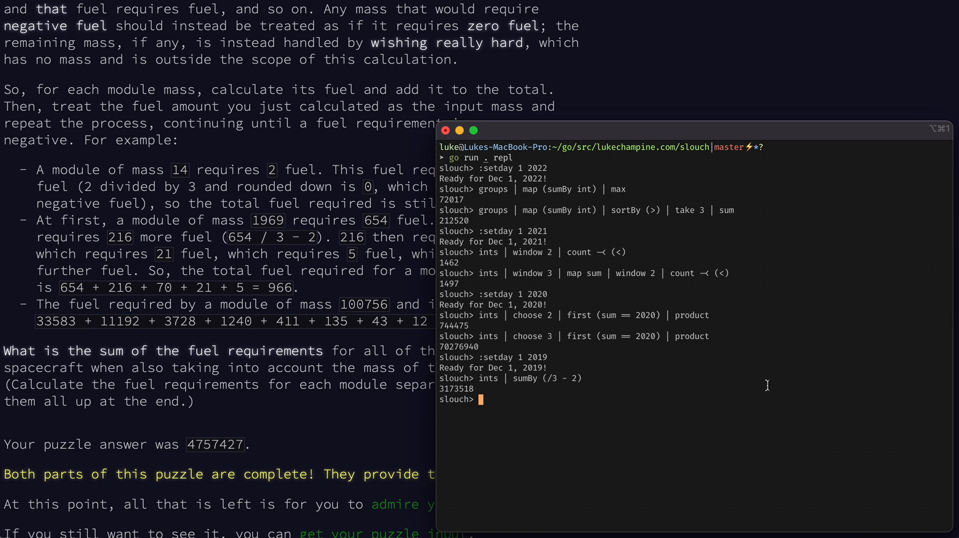
key(Return)
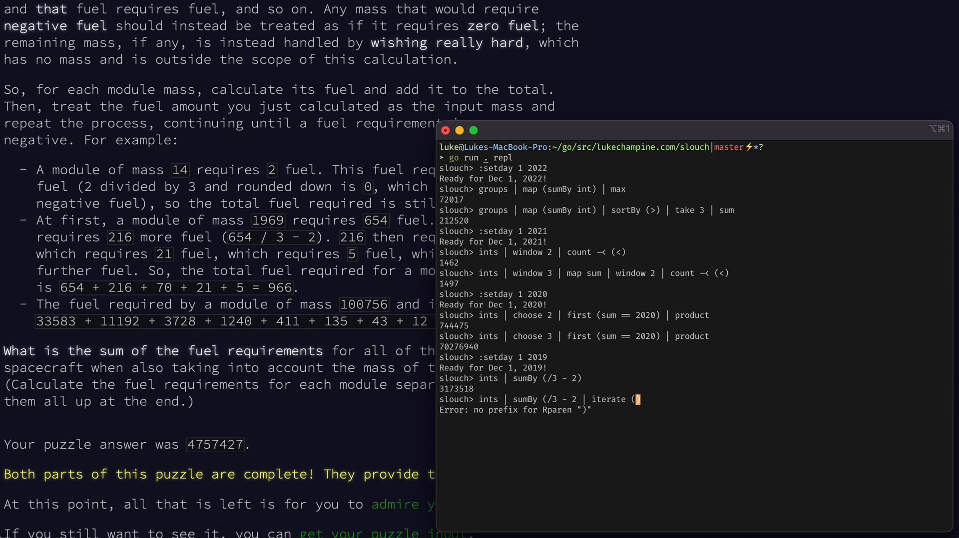
text(/3 - 2) | take)
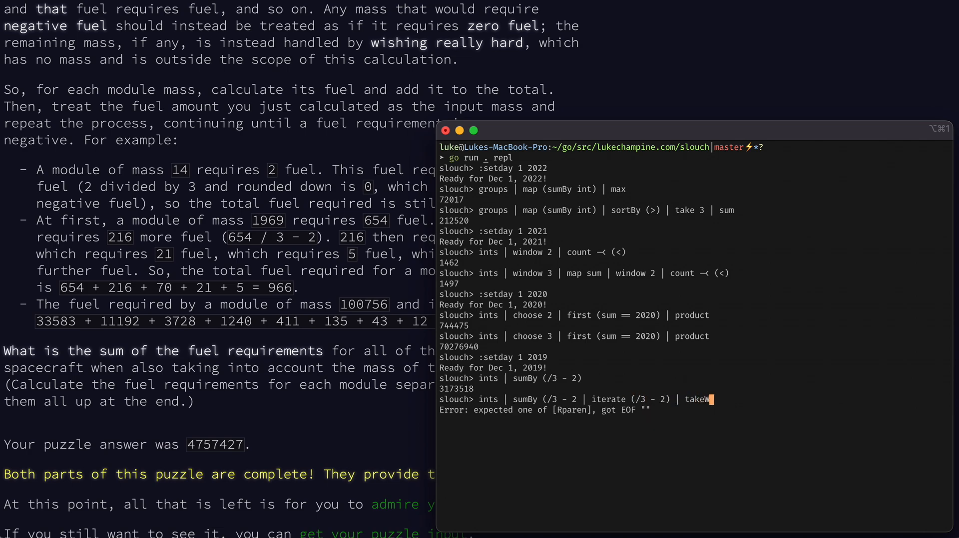
text(While (>0) | s)
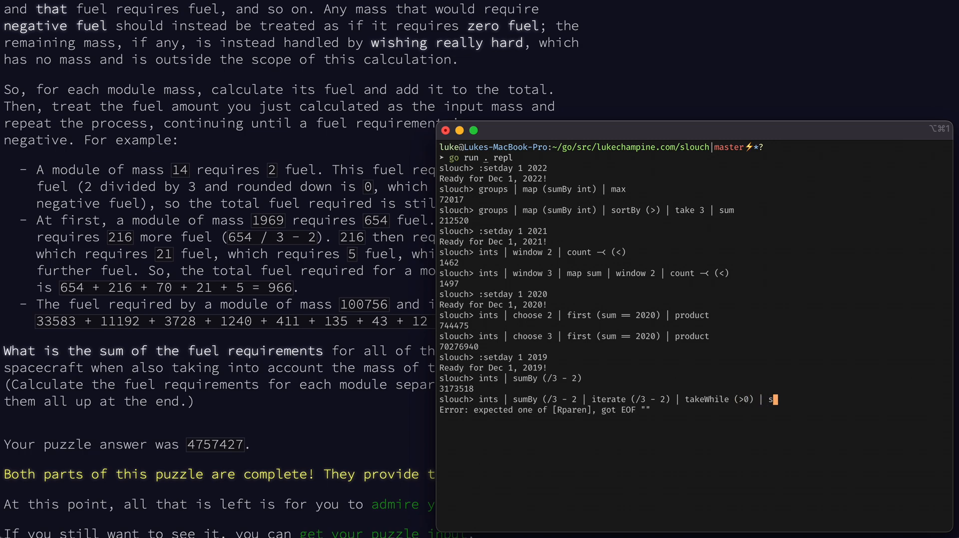
text(um)
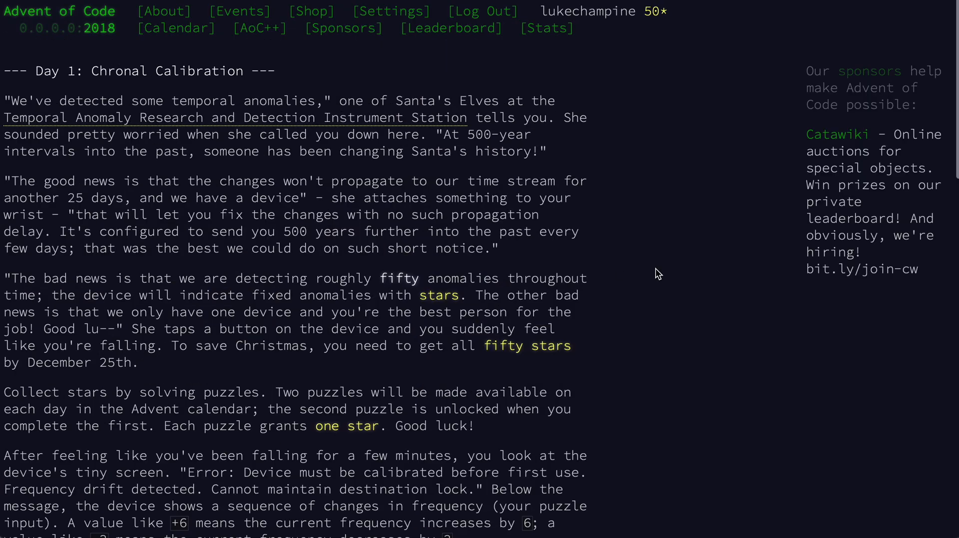
Load 2018 Day 1 and run 'ints | sum' to get frequency total 518.
scroll(down, 3)
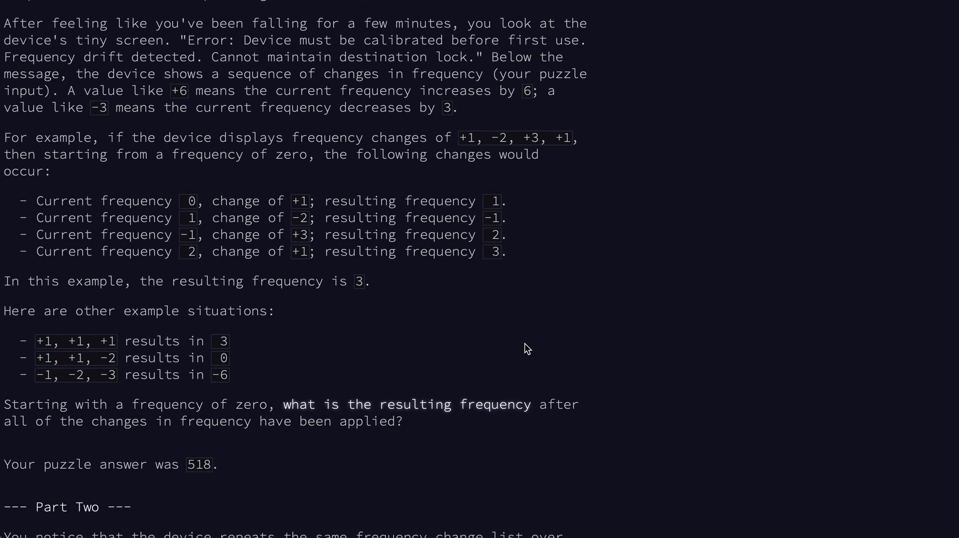
click(526, 348)
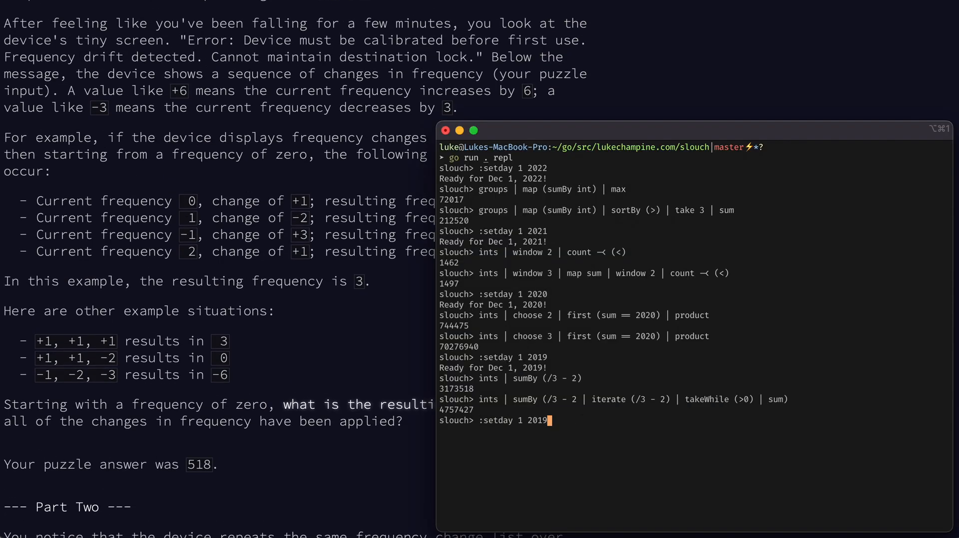
text(8)
key(Return)
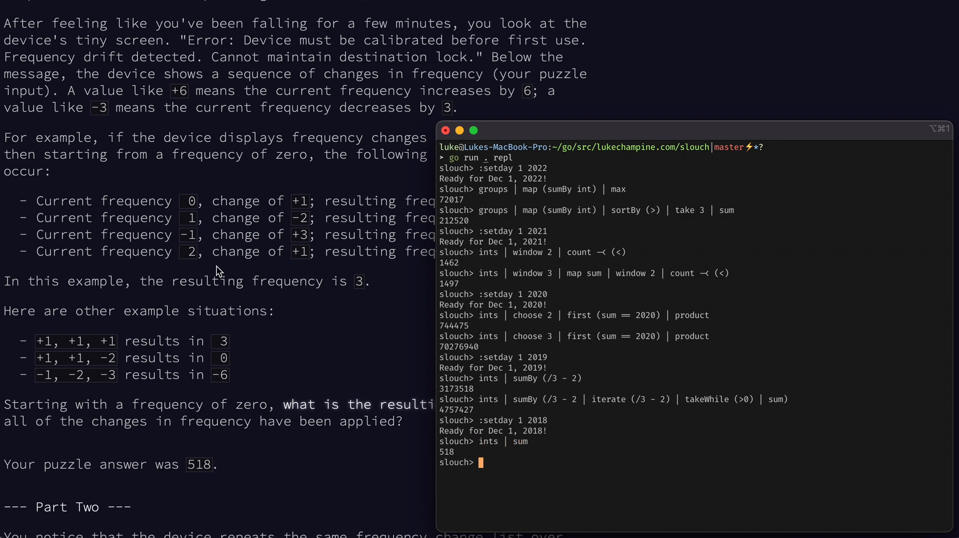
scroll(down, 3)
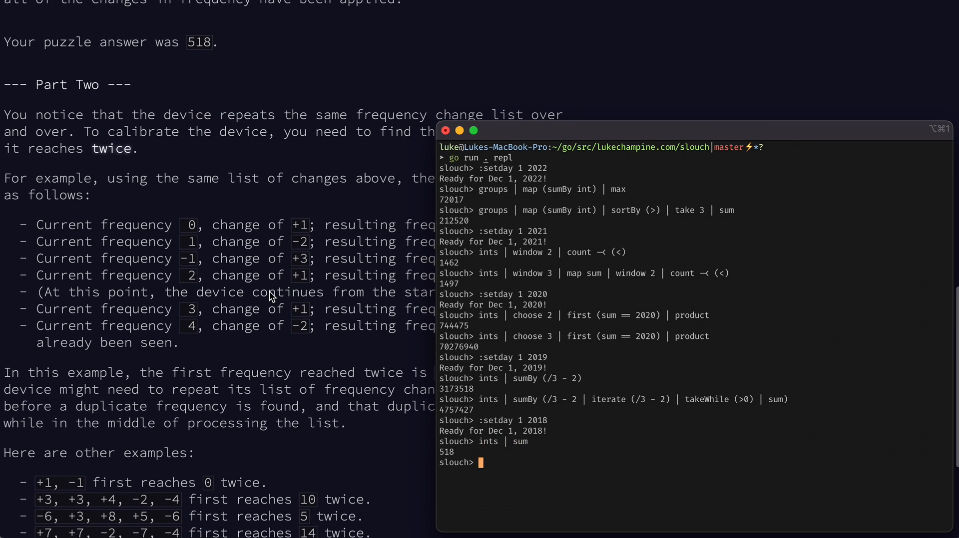
scroll(down, 3)
text(ints)
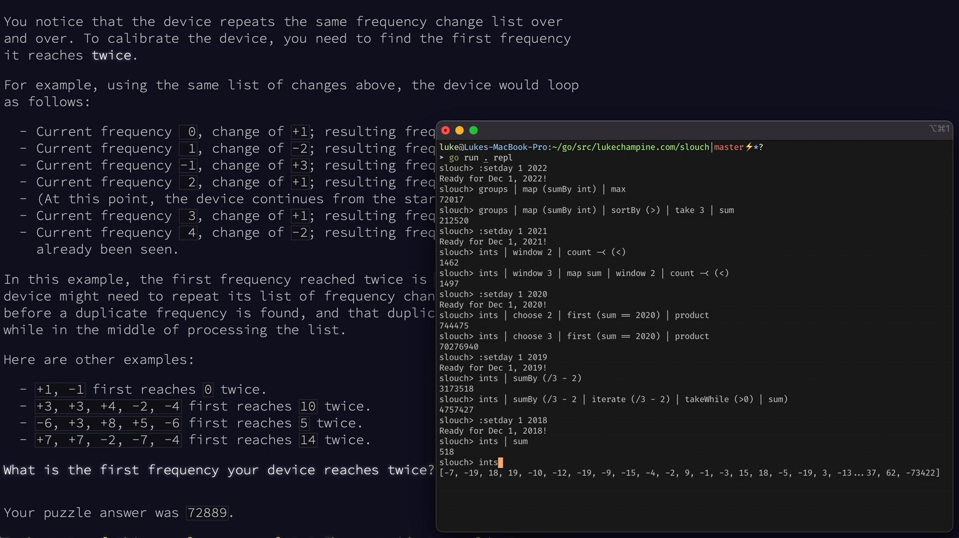
Build 'ints | cycle | scan1 (+) | dups' to find the first repeated frequency.
text(| cycle)
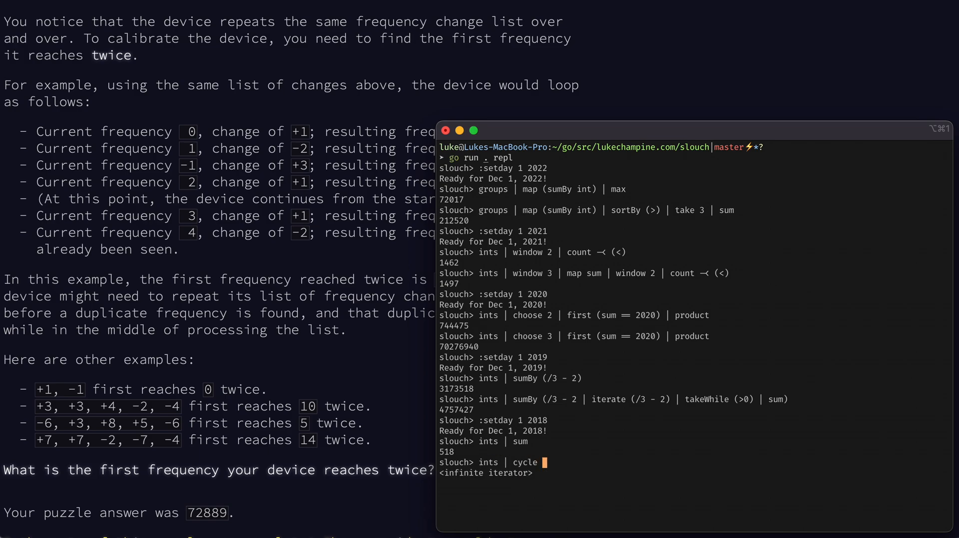
text(sca)
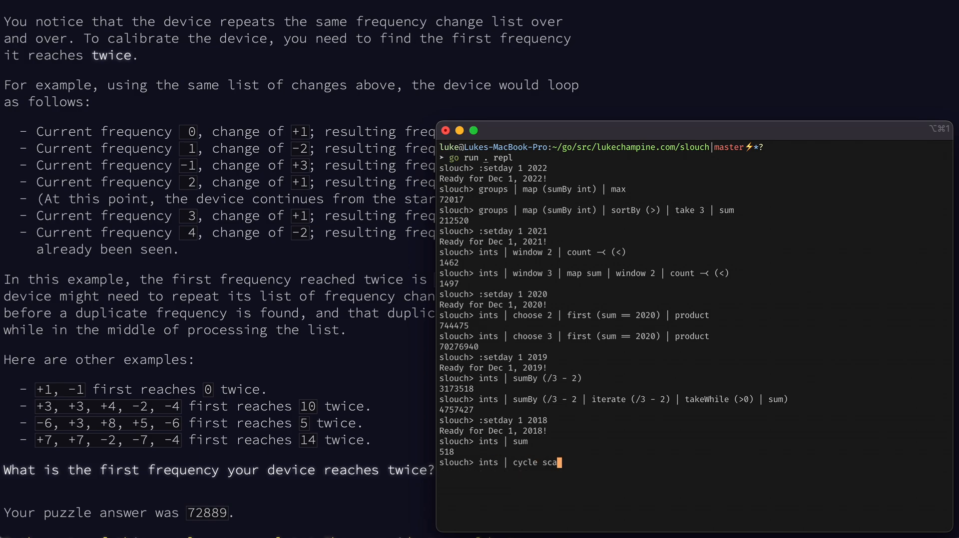
key(Return)
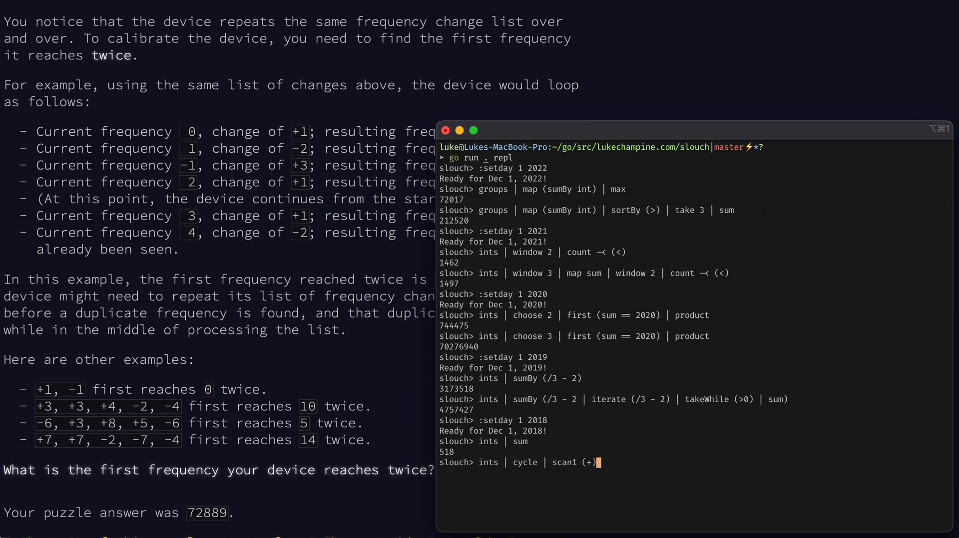
text(| dups)
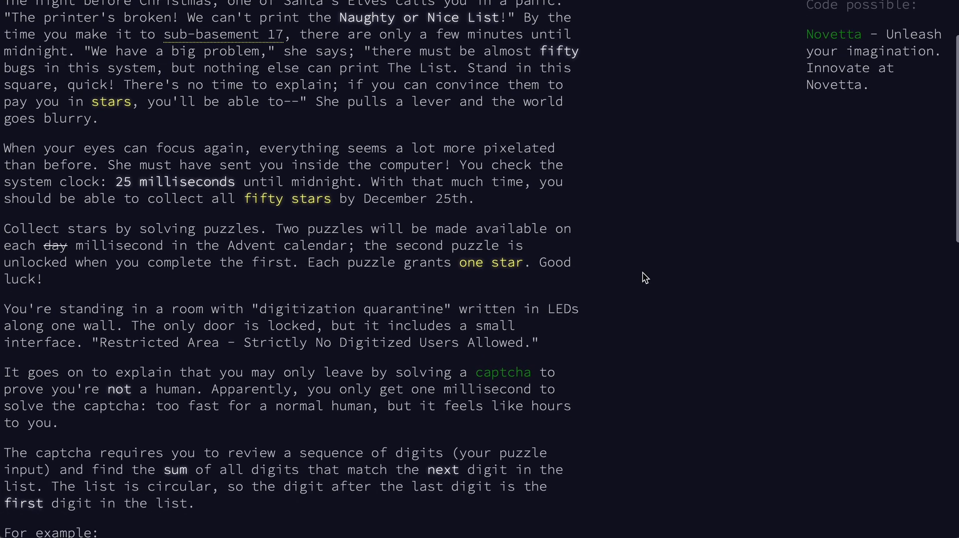
Run 'ints | cycle | scan1 (+) | dups | head' to get 72889 for 2018 part two.
scroll(down, 3)
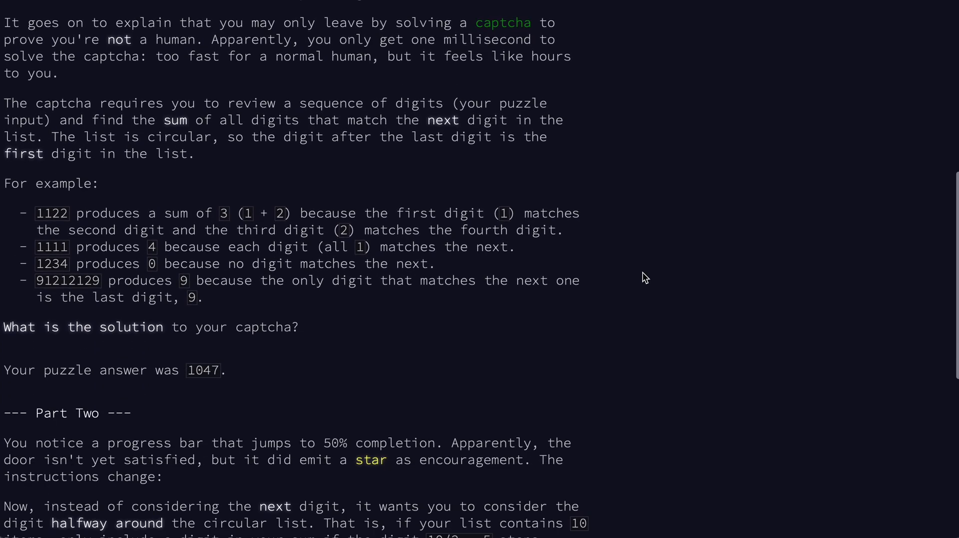
scroll(down, 3)
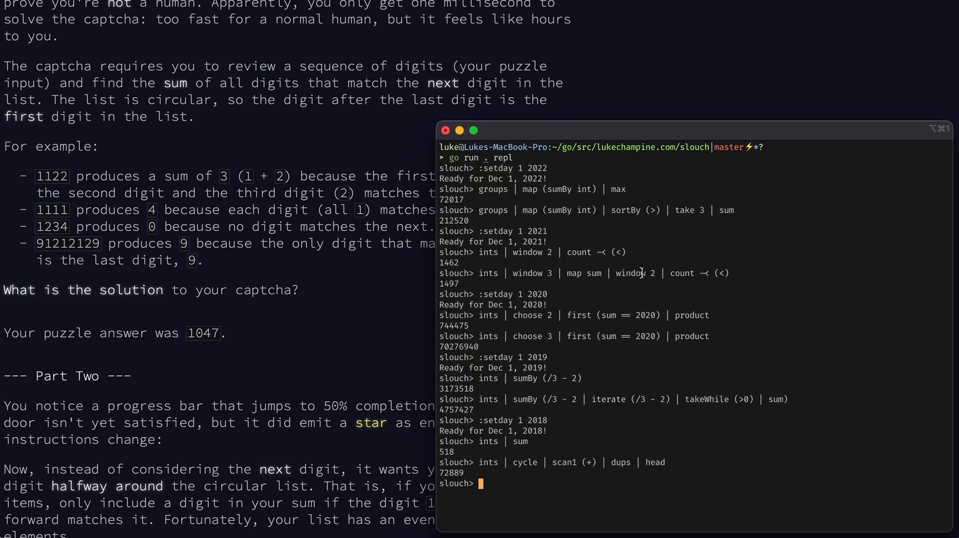
text(ints | cycle | scan1 (+) | dups | head)
text(:setday 1 2017)
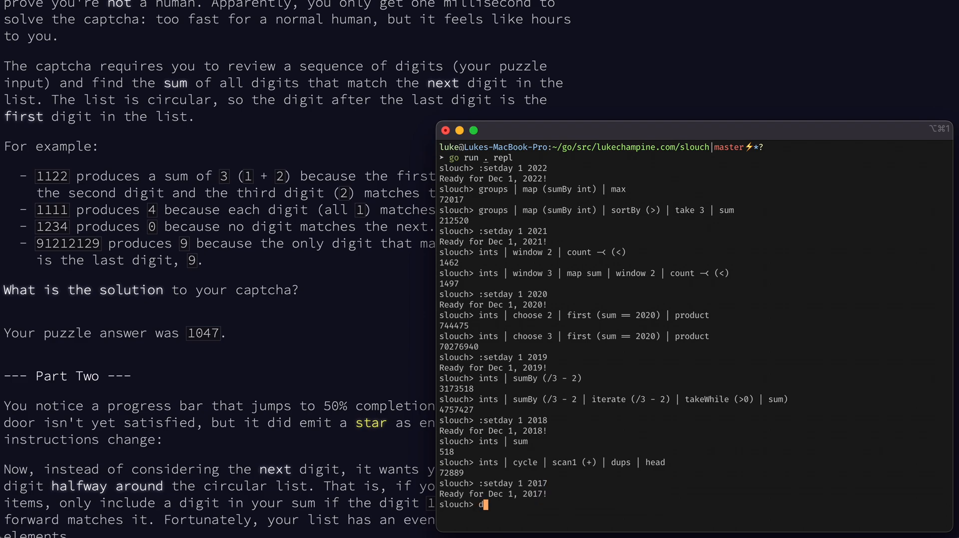
Set 2017 Day 1 and run the digits zip/rotate filter 'sumBy head' captcha pipeline for 1047.
text(igits | {z)
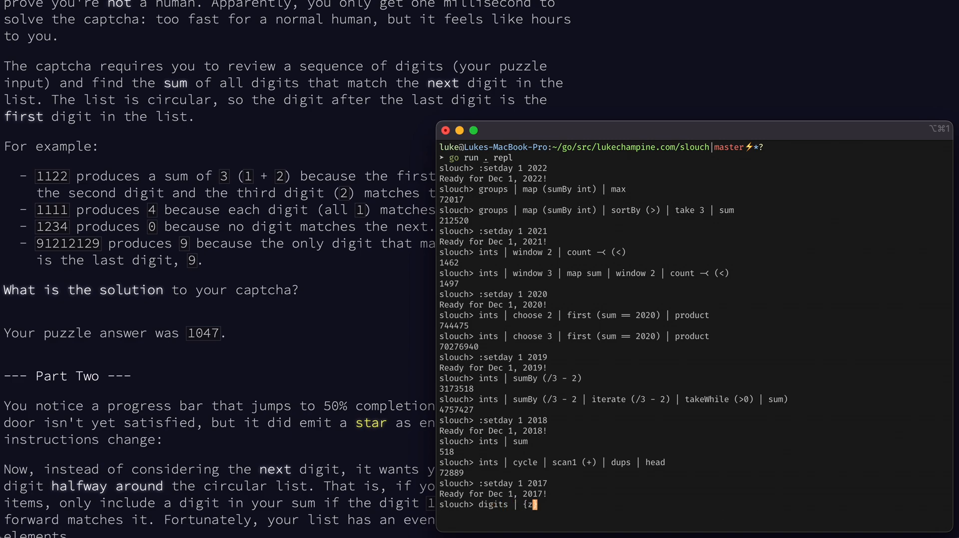
text(ip x (rotate 1 x)
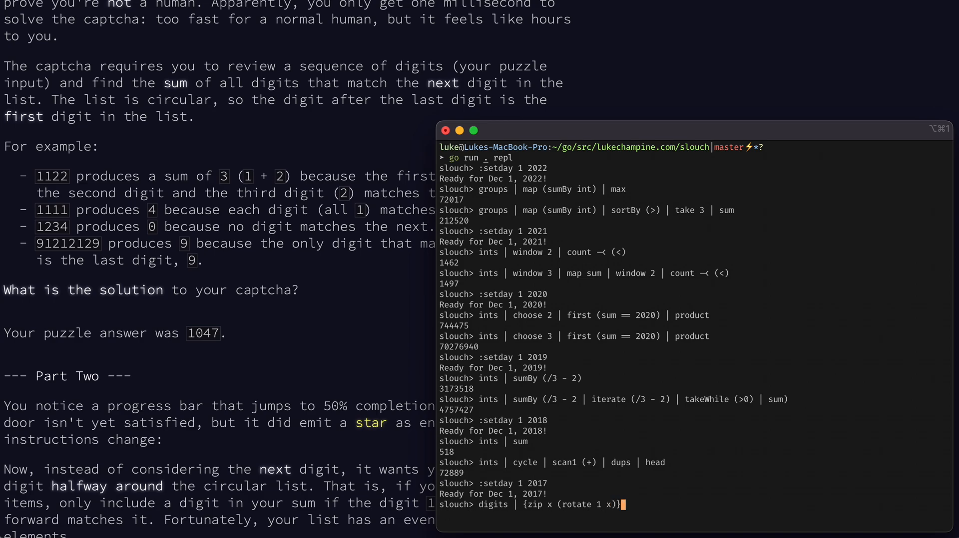
text( | filter -<(==) |)
key(Return)
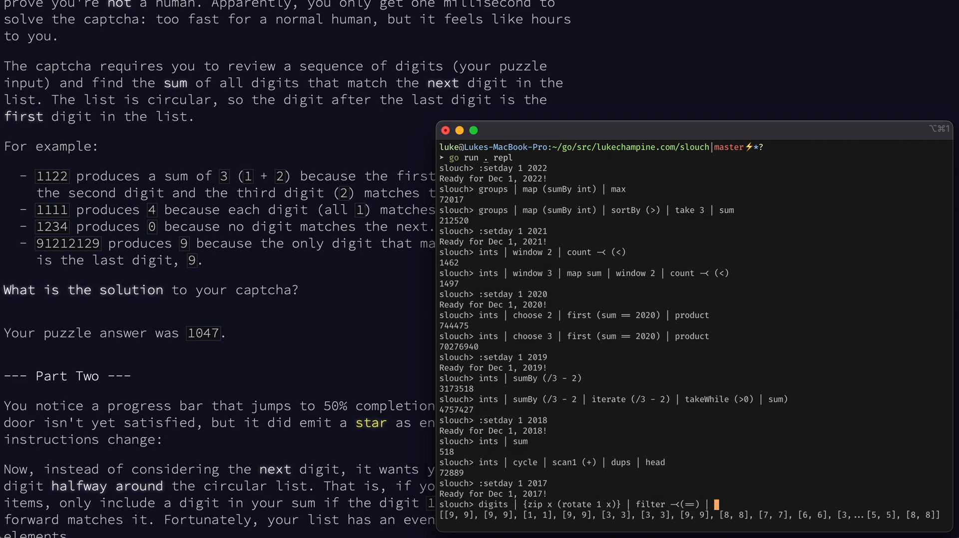
text(sumBy ()
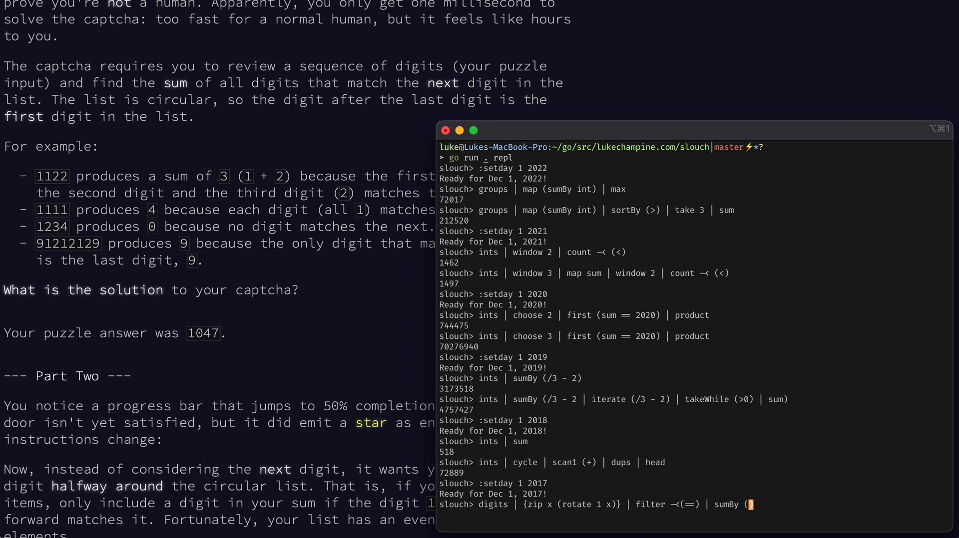
text(head)
key(Return)
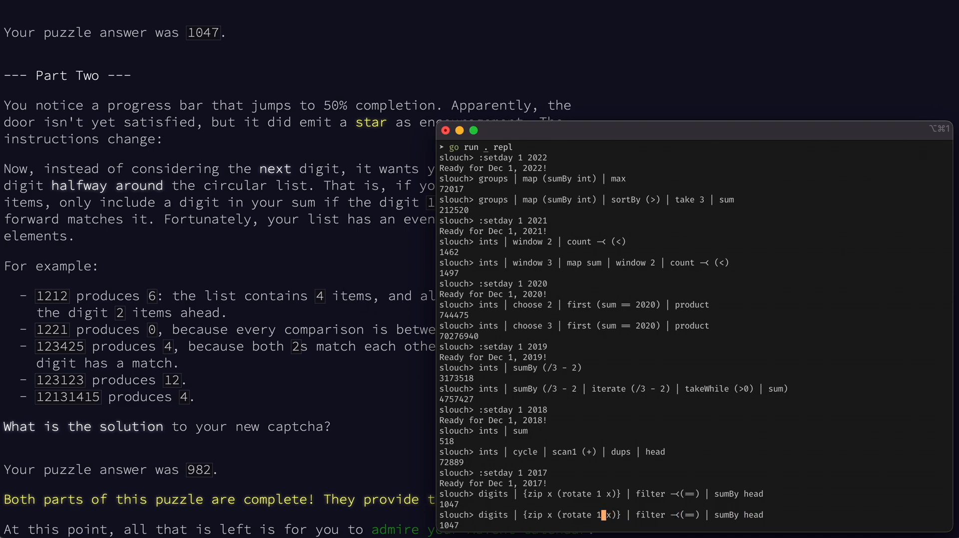
Rotate by half the length '(len x)' for part two's 982, then switch to the puzzle page.
text((len x / 2)
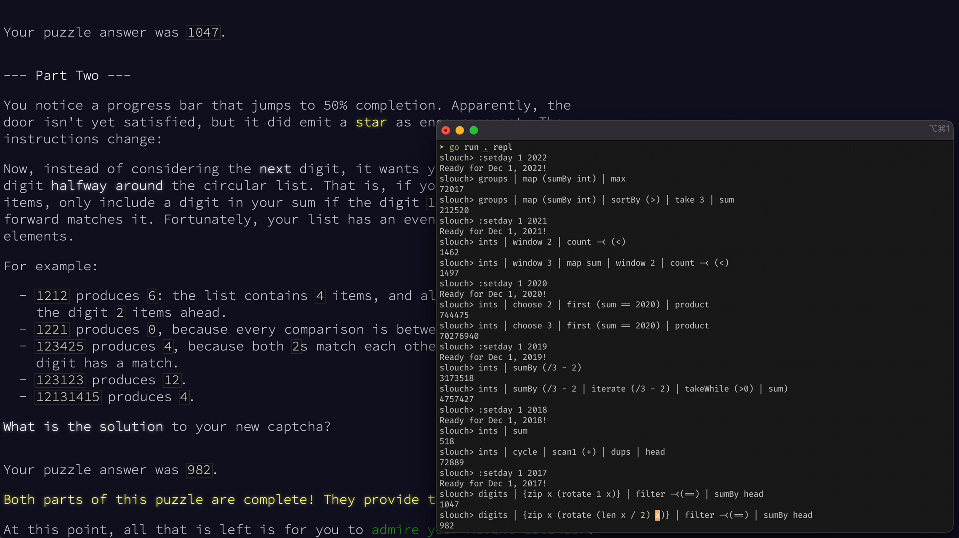
click(446, 129)
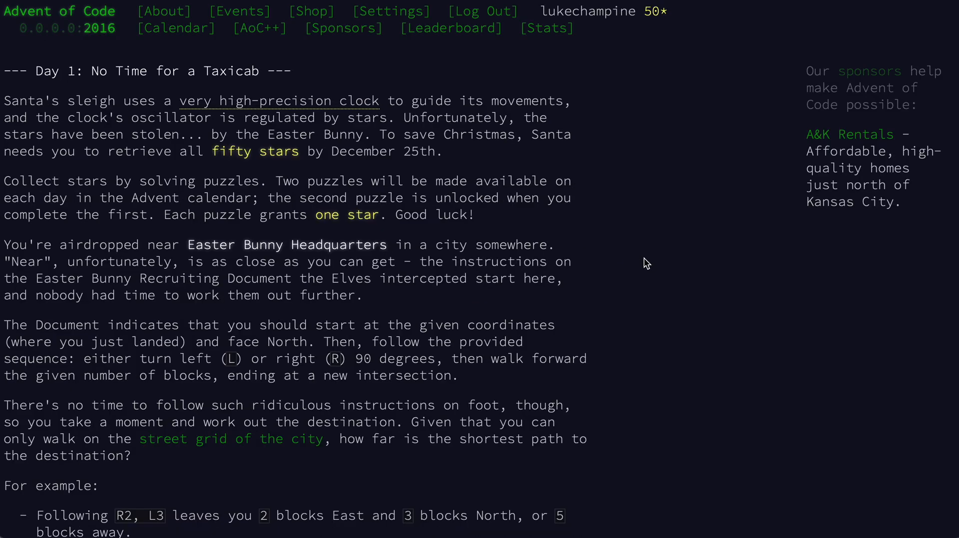
Scroll through the 2016 Day 1 No Time for a Taxicab puzzle text.
scroll(down, 3)
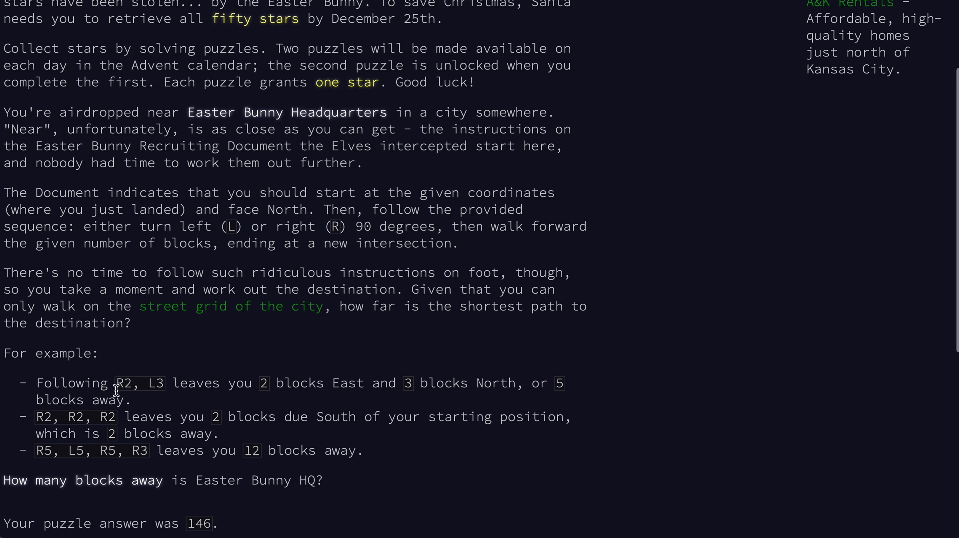
scroll(up, 3)
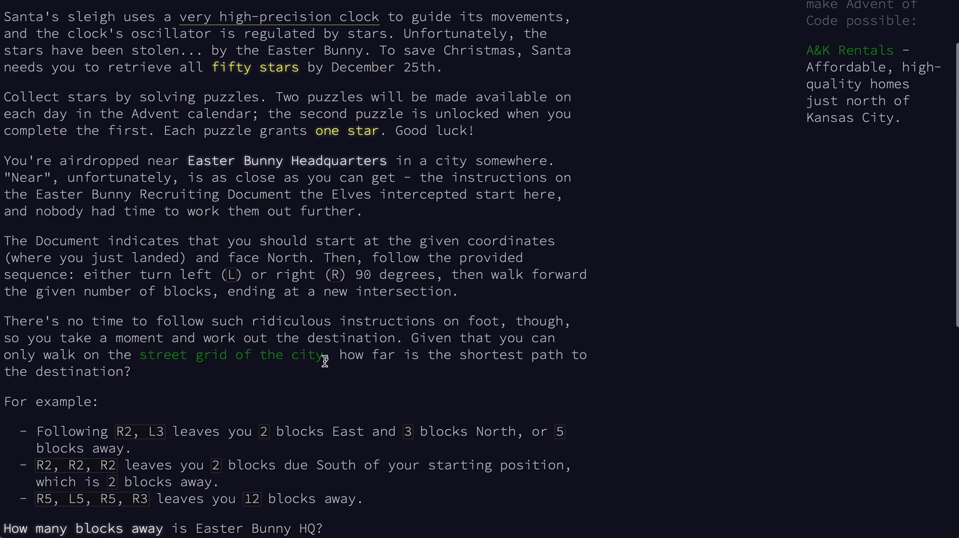
scroll(up, 3)
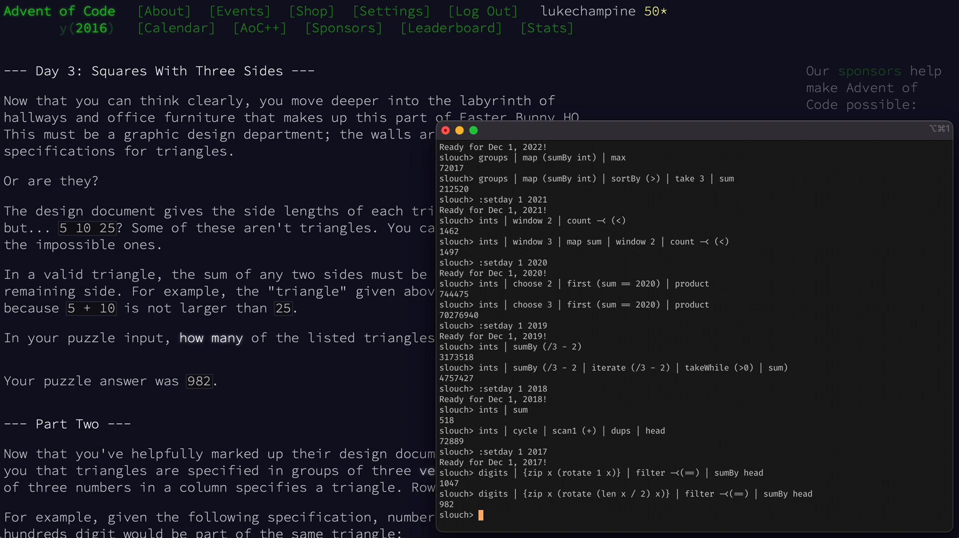
Set 2016 Day 3 and run 'lines | map ints | count (perms | all ~{x + y > z})' for 982.
text(:setday 1 2016)
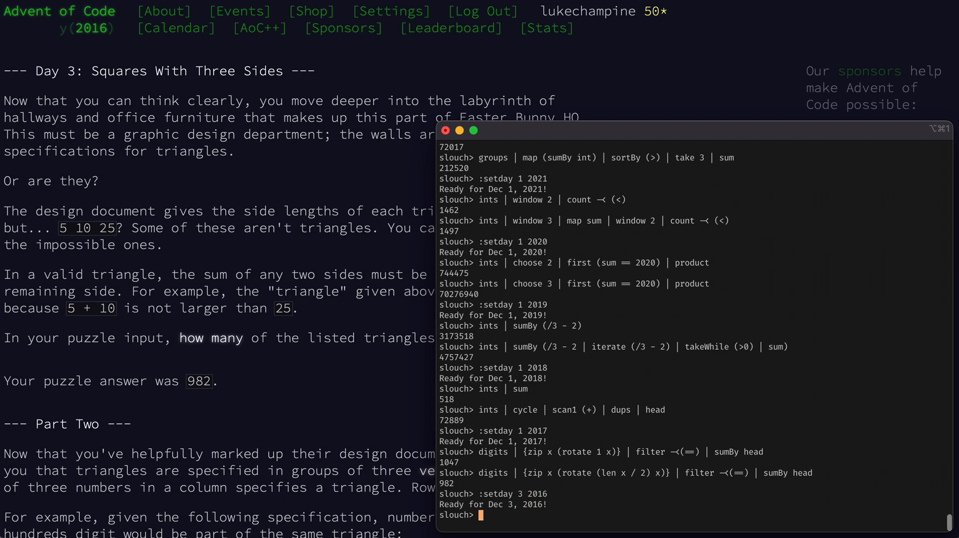
text(in)
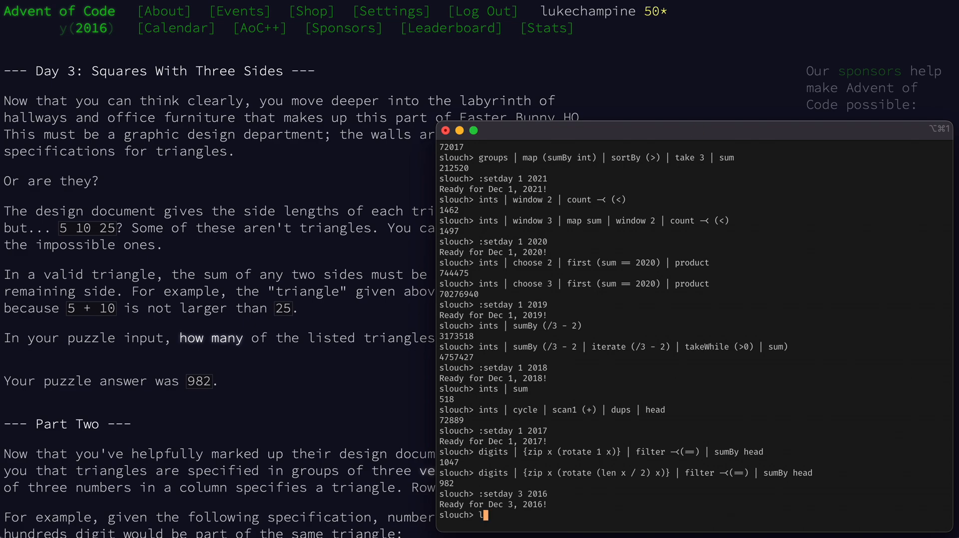
text(ines | map ints | count (pe)
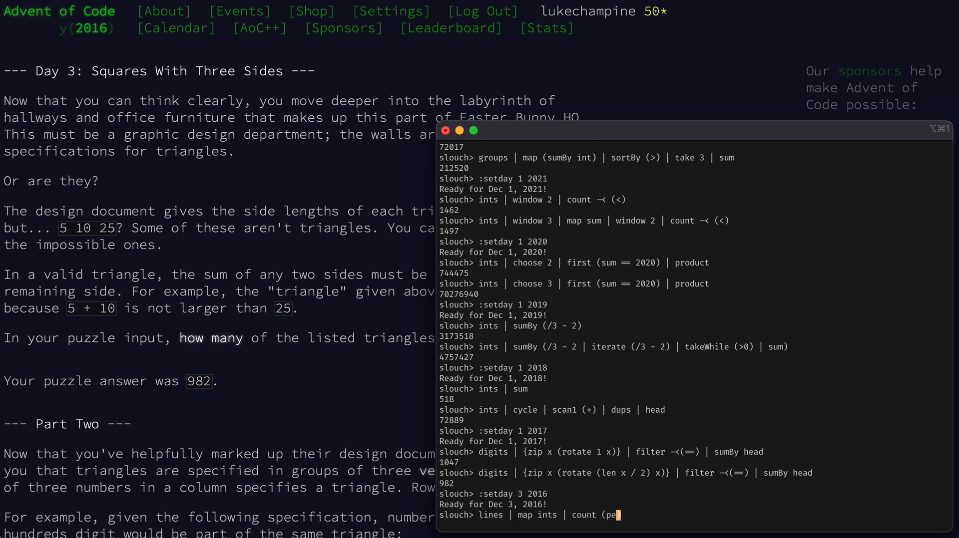
key(Return)
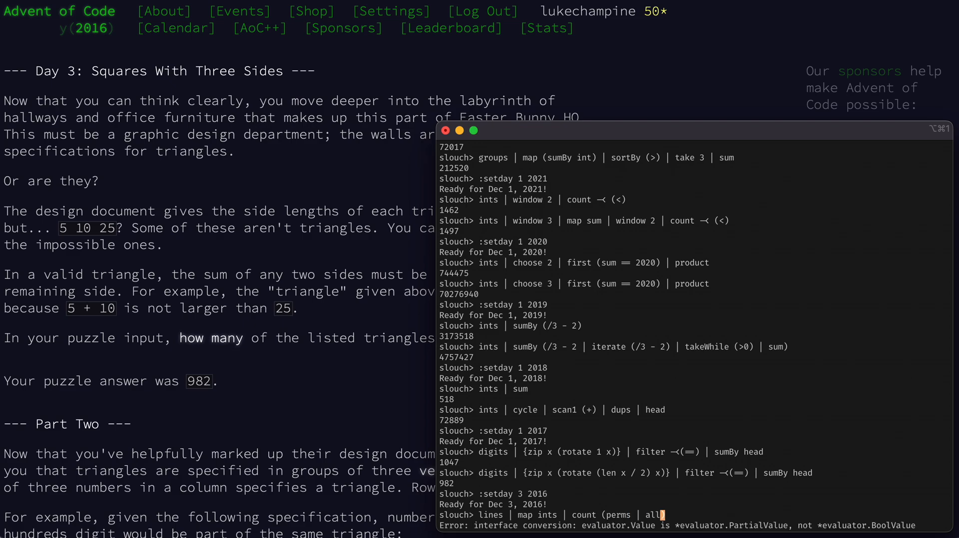
text({x + y)
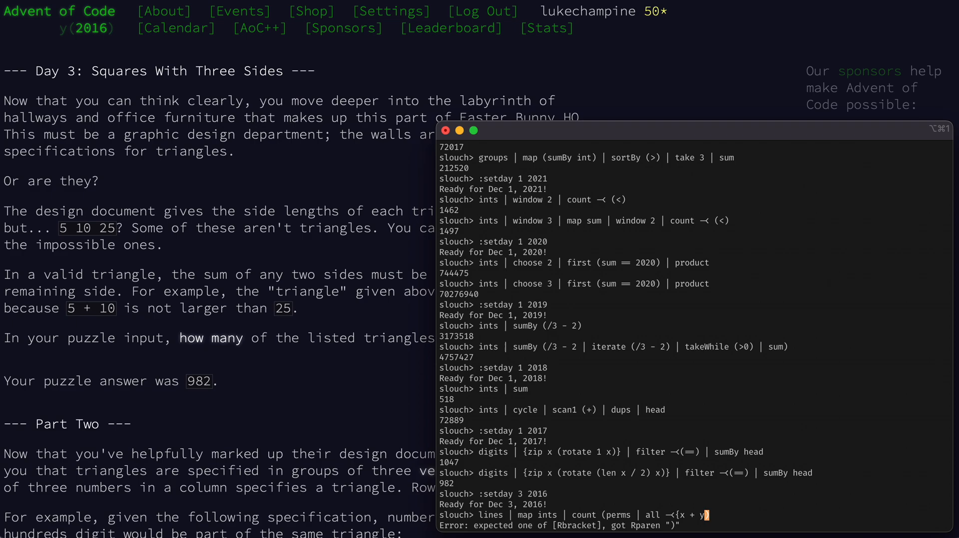
key(Return)
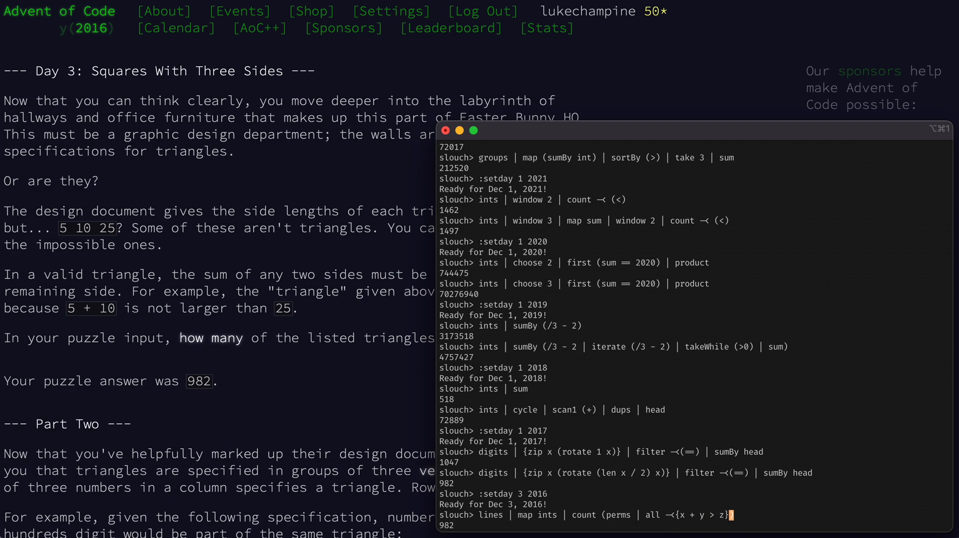
scroll(down, 3)
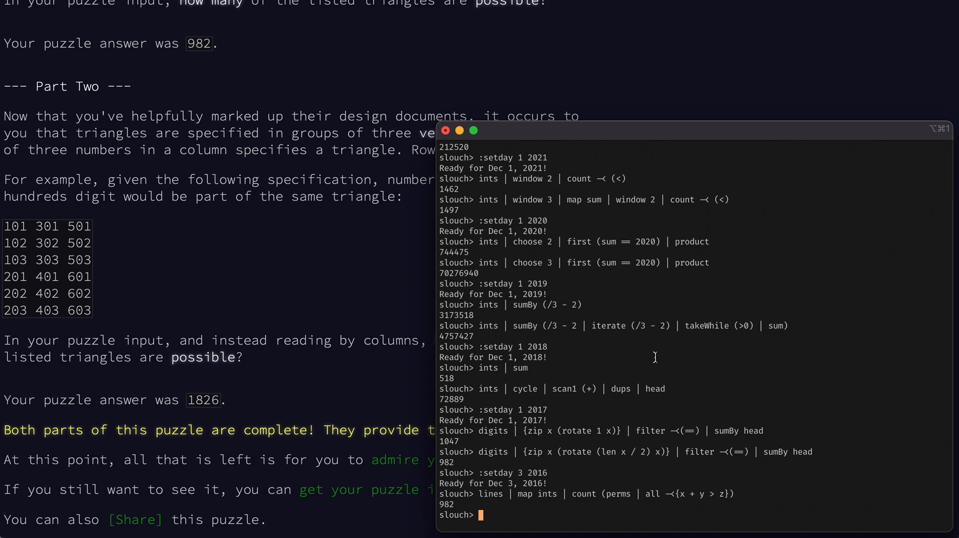
Run the column-wise triangle count with 'transpose | concat | partition 3' for part two.
text(lines | map ints | count (p)
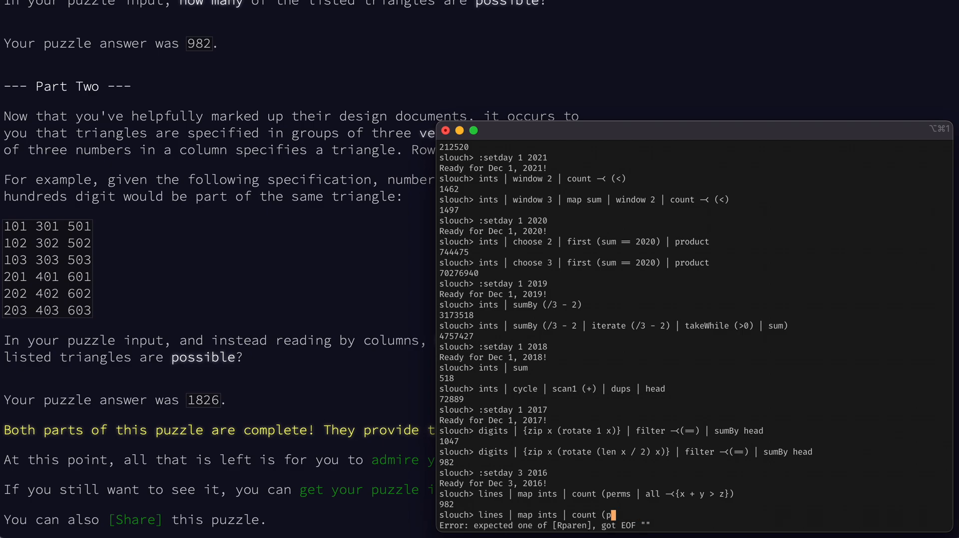
text(transpose)
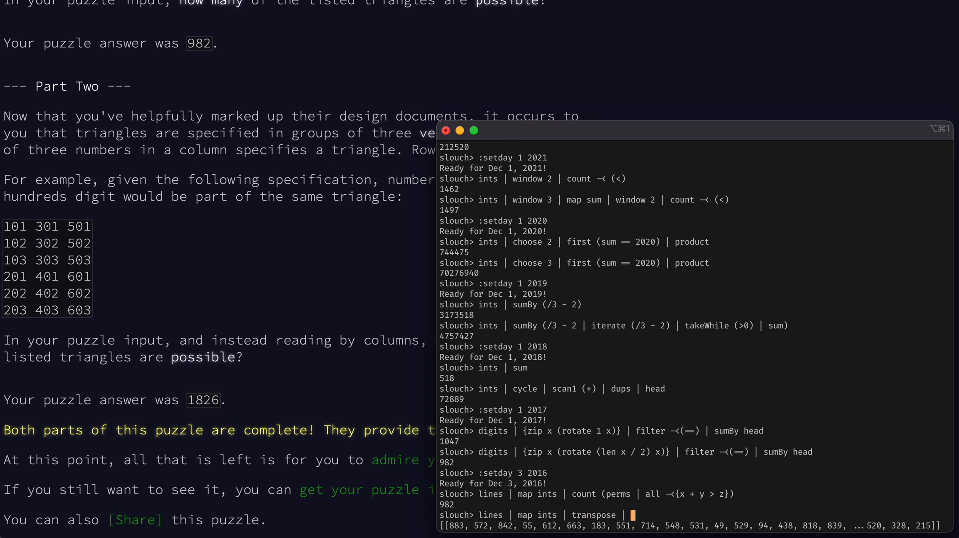
text(concat | partition 3 | count (perms | all -<{)
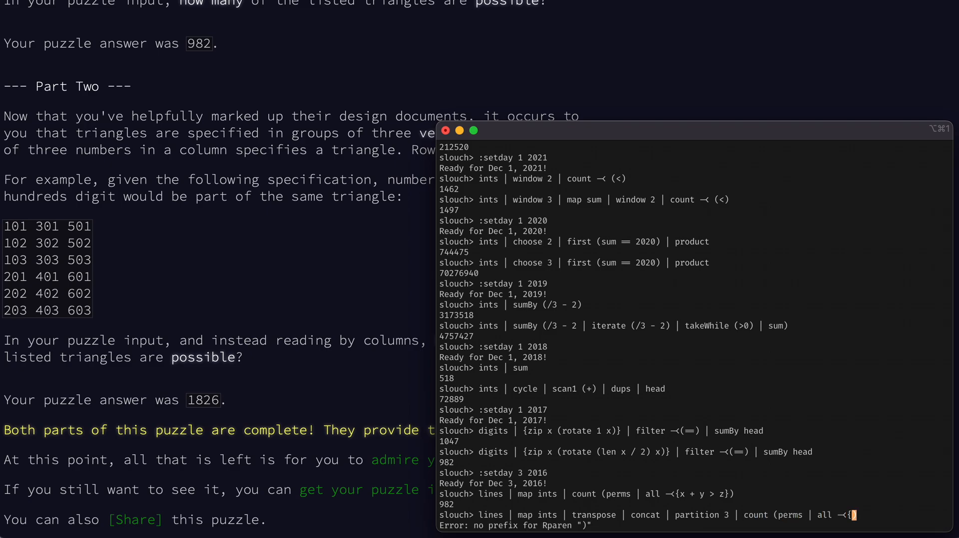
key(Return)
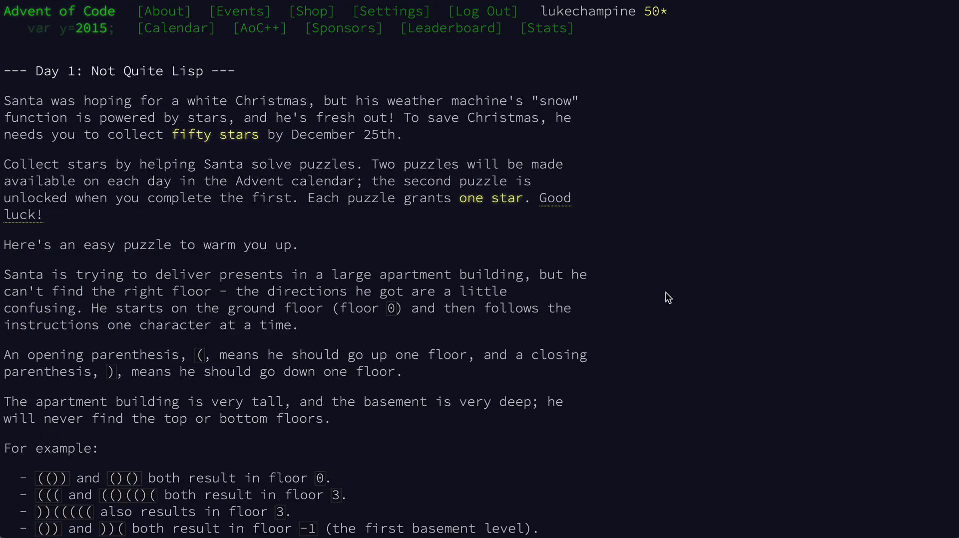
Scroll the 2015 Not Quite Lisp page down to its part-one answer 232.
scroll(down, 3)
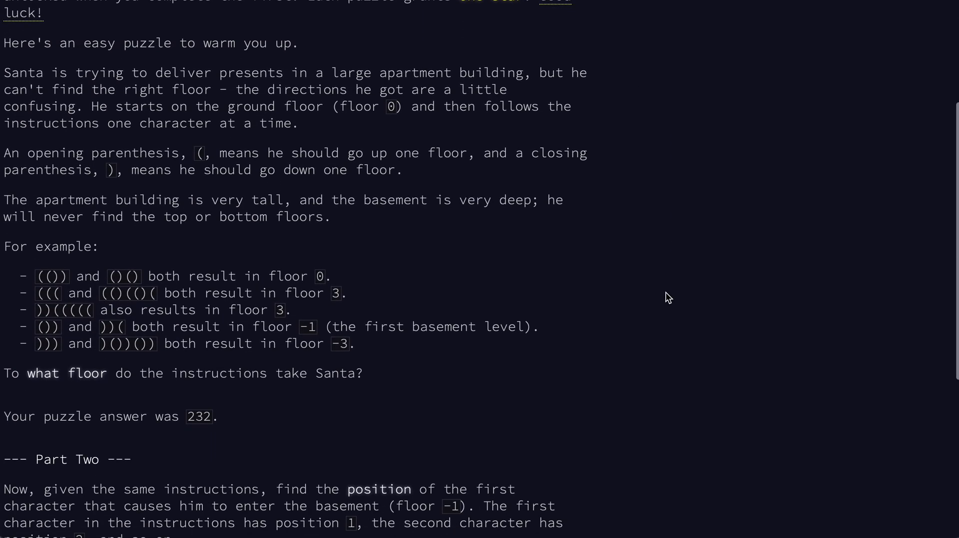
mouse_move(29, 297)
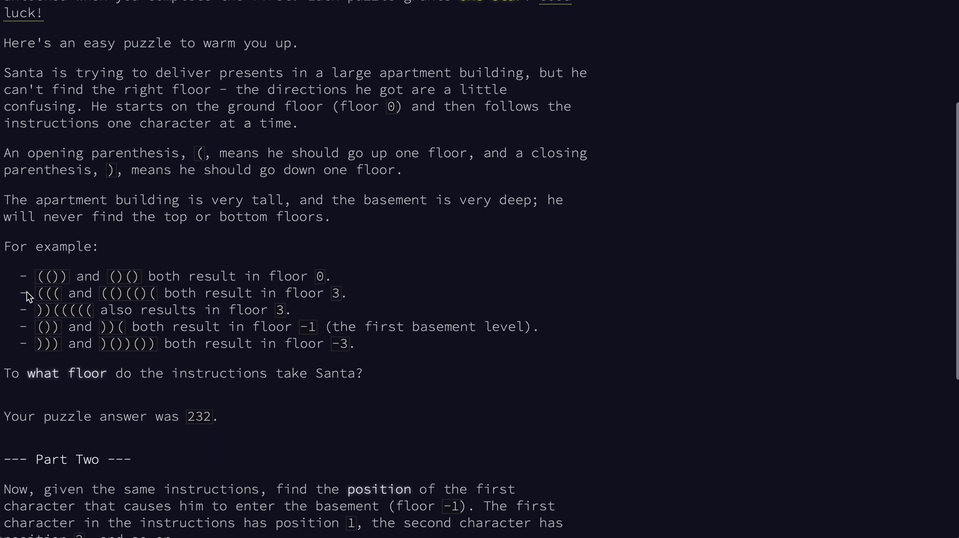
mouse_move(134, 263)
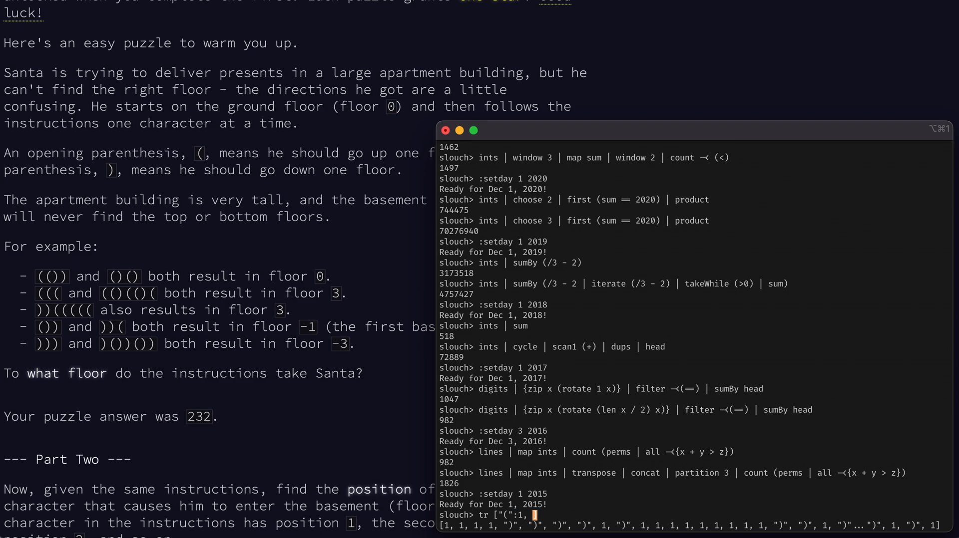
Load 2015 Day 1 and sum the parenthesis moves via tr ["(":1, ")":-1] | sum to get floor 232.
text( ")":-1])
key(Return)
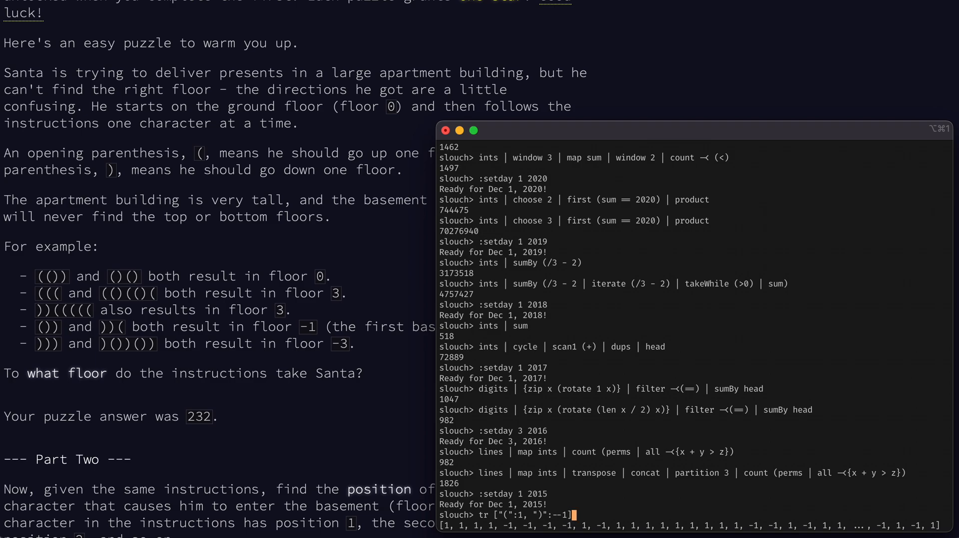
key(Return)
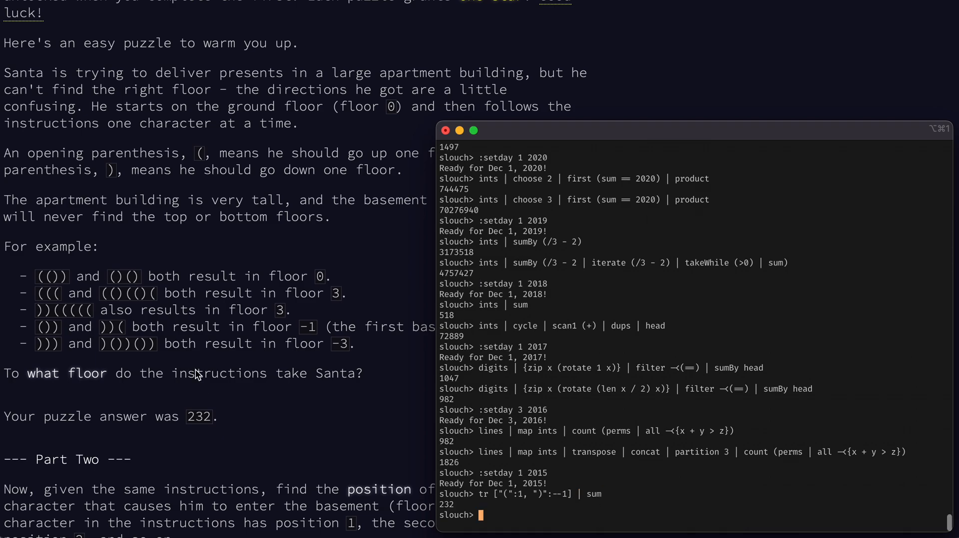
scroll(down, 3)
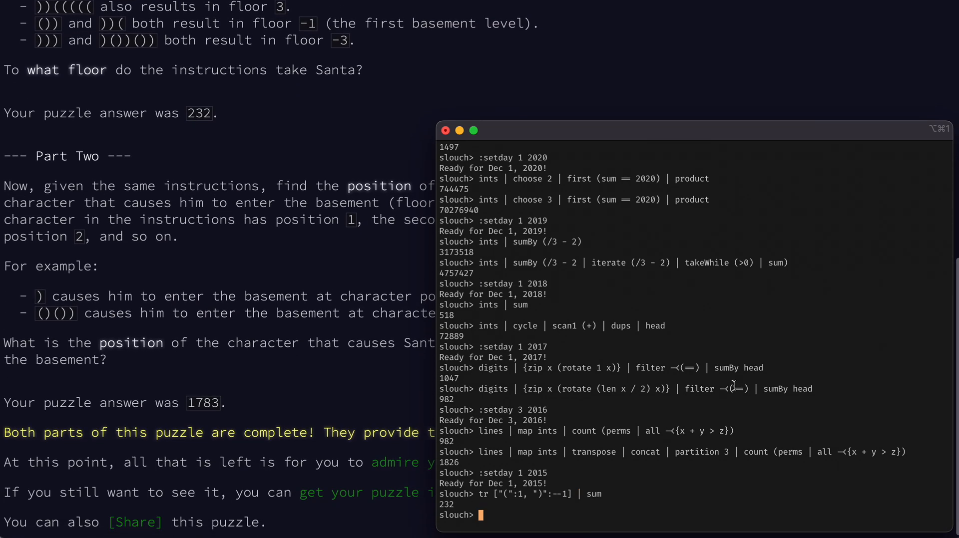
click(446, 130)
text(tr ["(":1, ")":-1] | s)
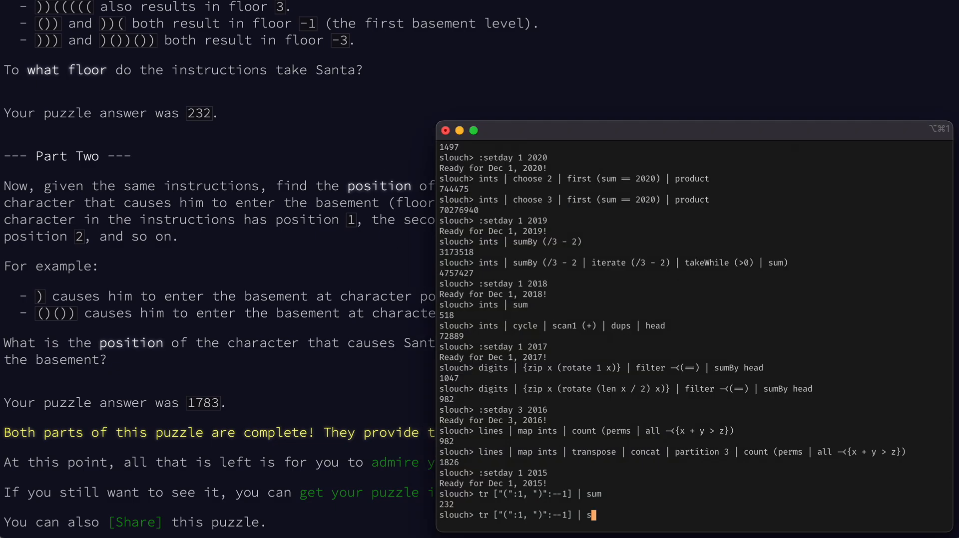
Extend the pipeline with scan (+) 0 | index -1 + 1 to find basement position 1783.
text(can)
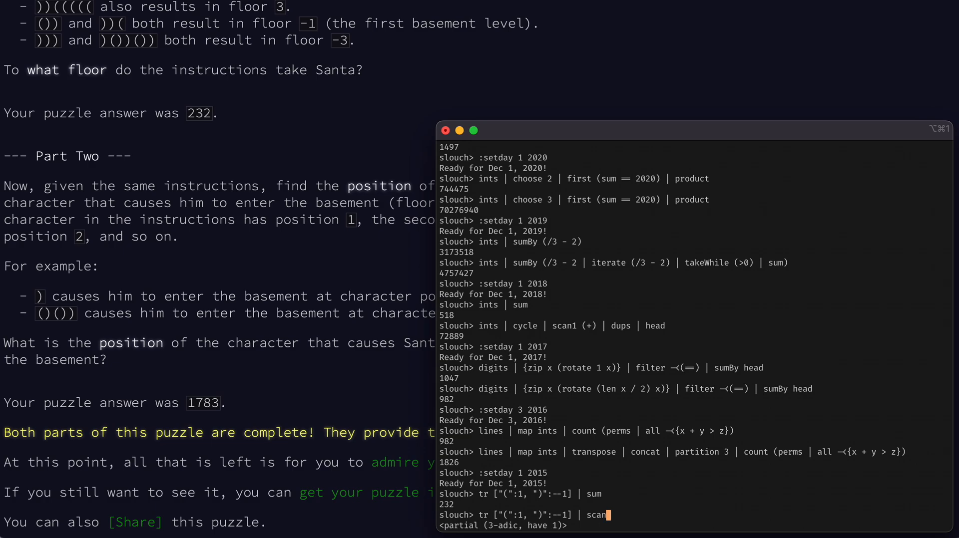
text((+) 0 | index --1)
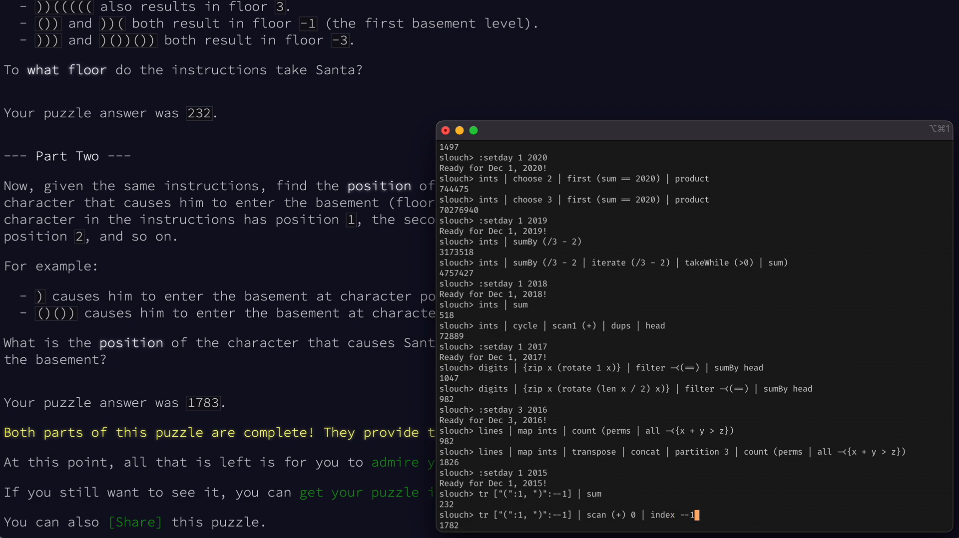
text(+ 1)
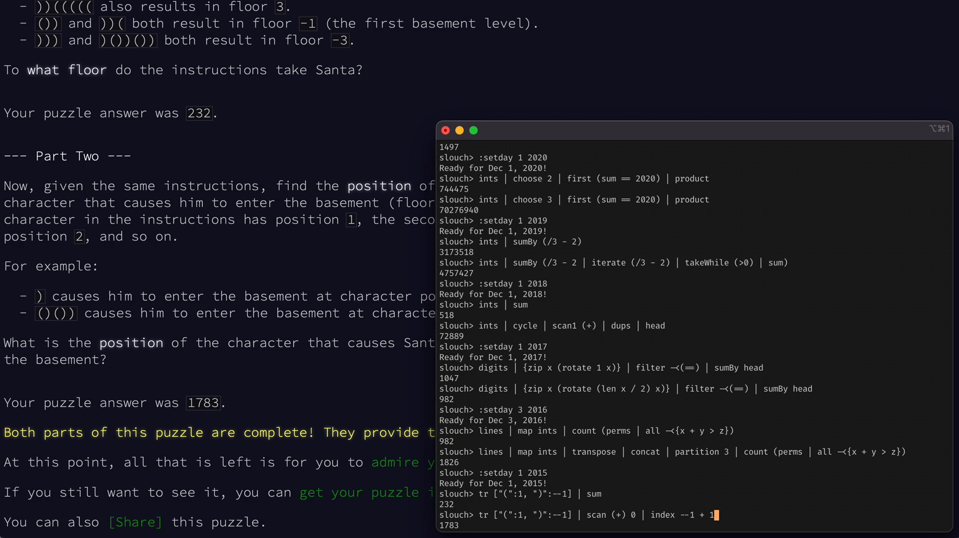